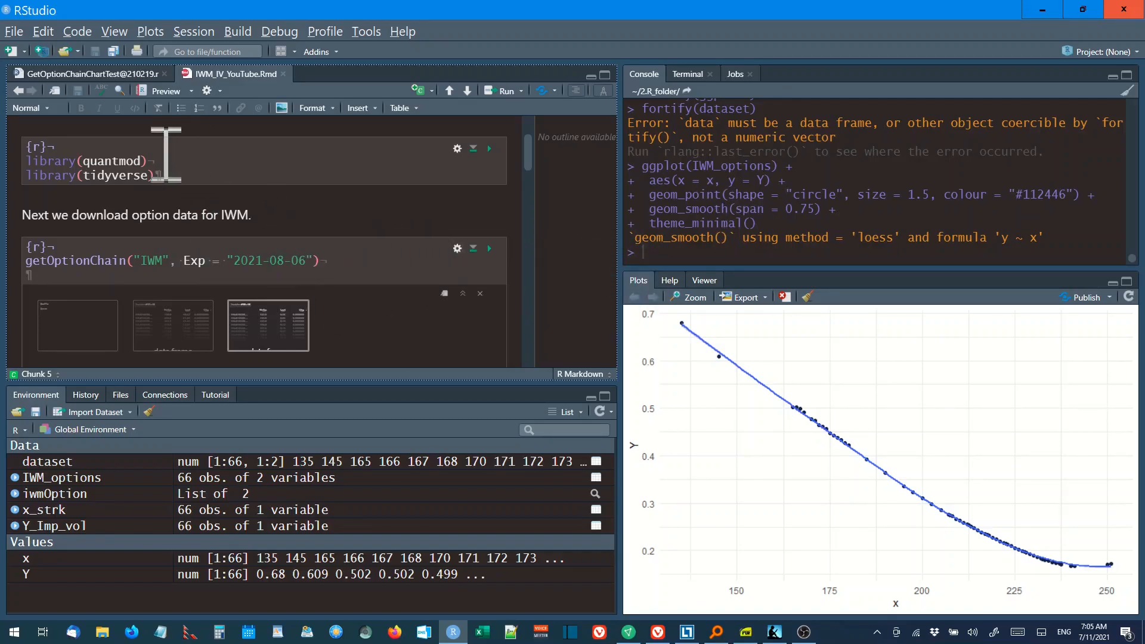
{"action": "mouse_move", "coordinate": [176, 176]}
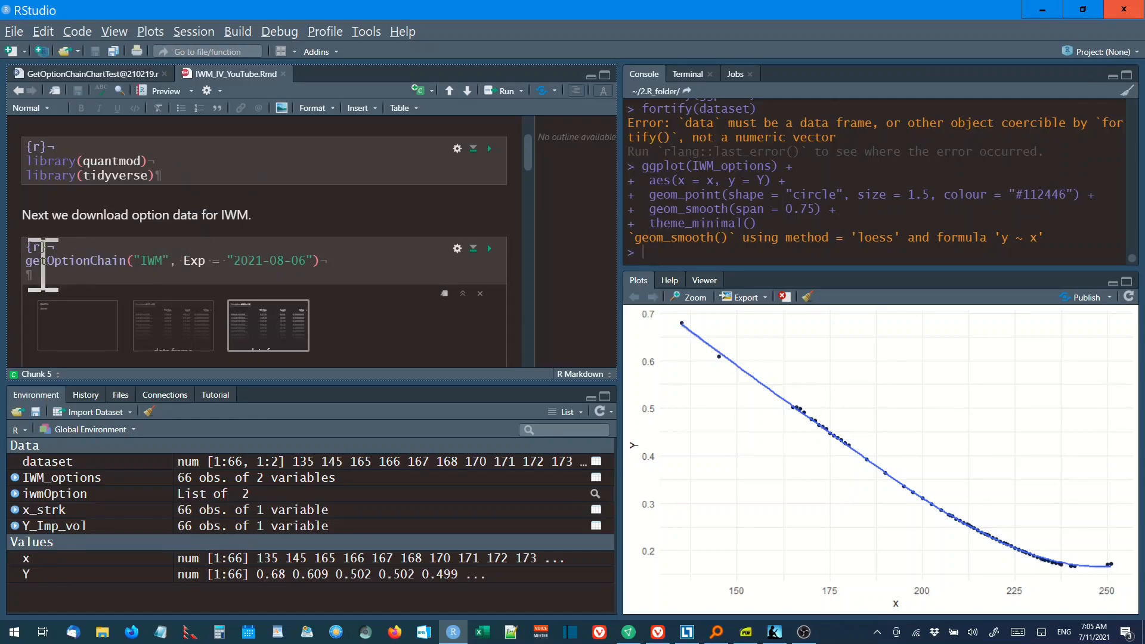
Step: Run the getOptionChain chunk for IWM expiring 2021-08-06, printing empty calls and puts
{"action": "left_click", "coordinate": [35, 261]}
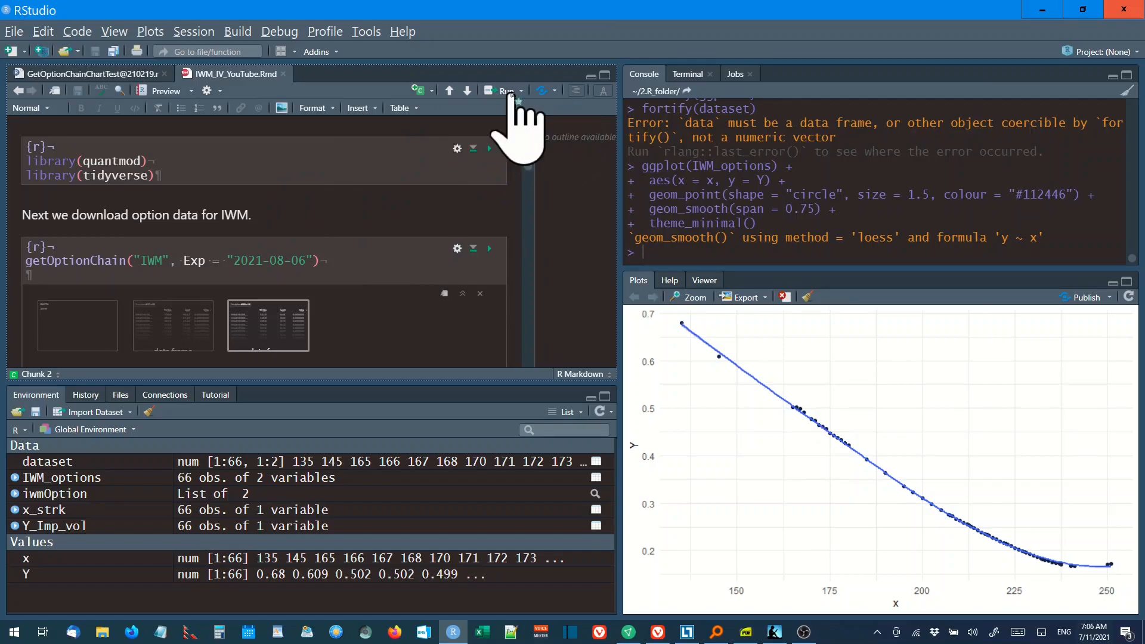
{"action": "left_click", "coordinate": [520, 91]}
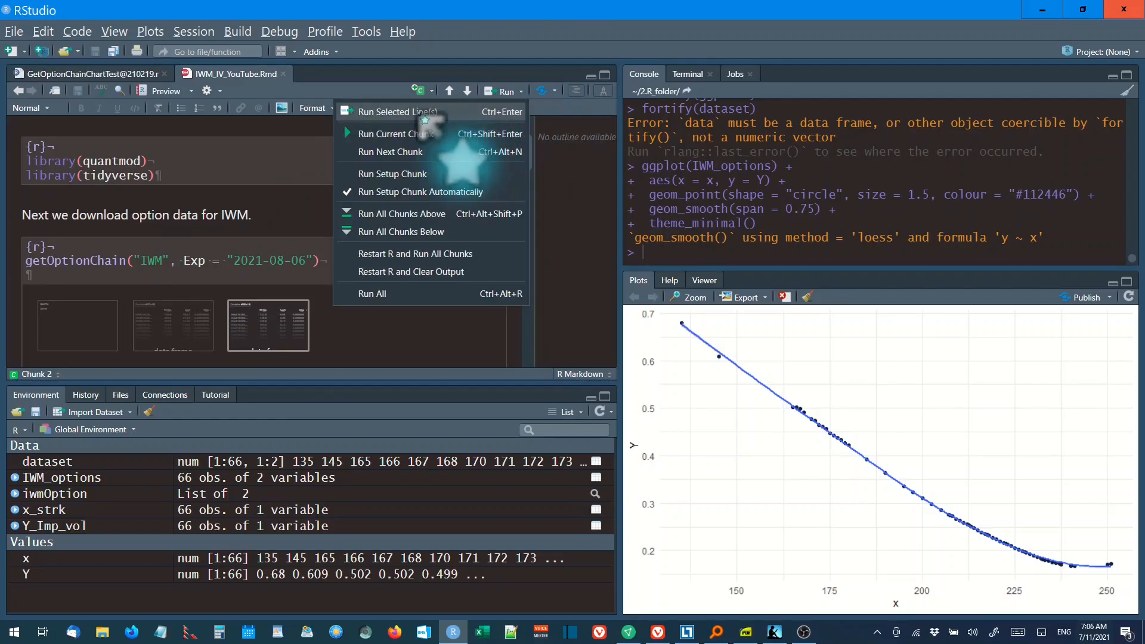
{"action": "left_click", "coordinate": [396, 134]}
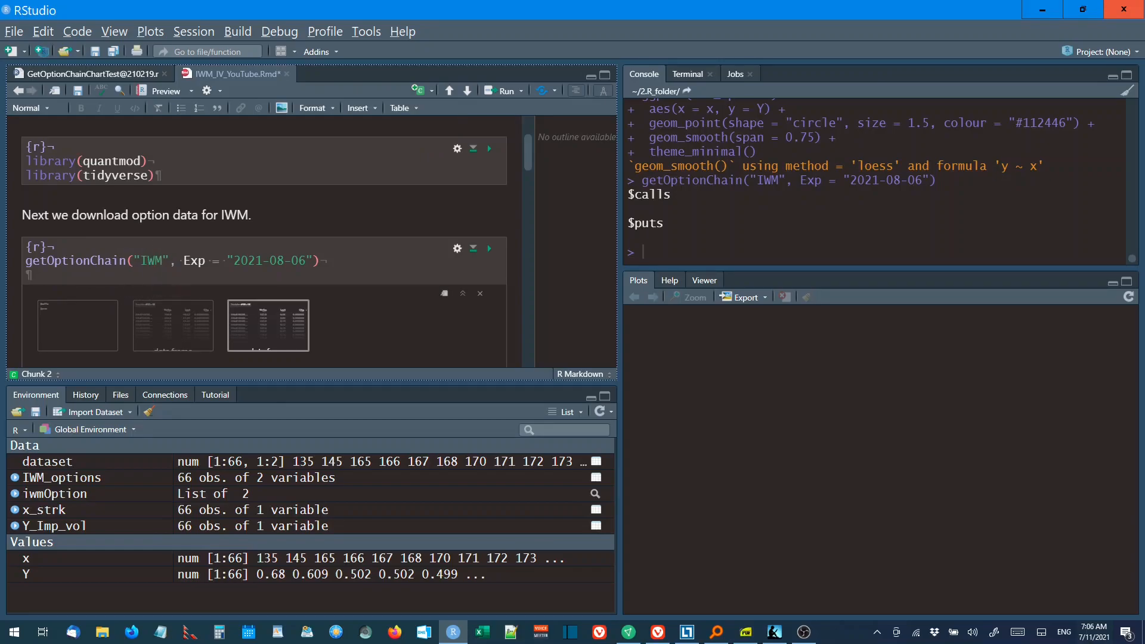
{"action": "mouse_move", "coordinate": [151, 260]}
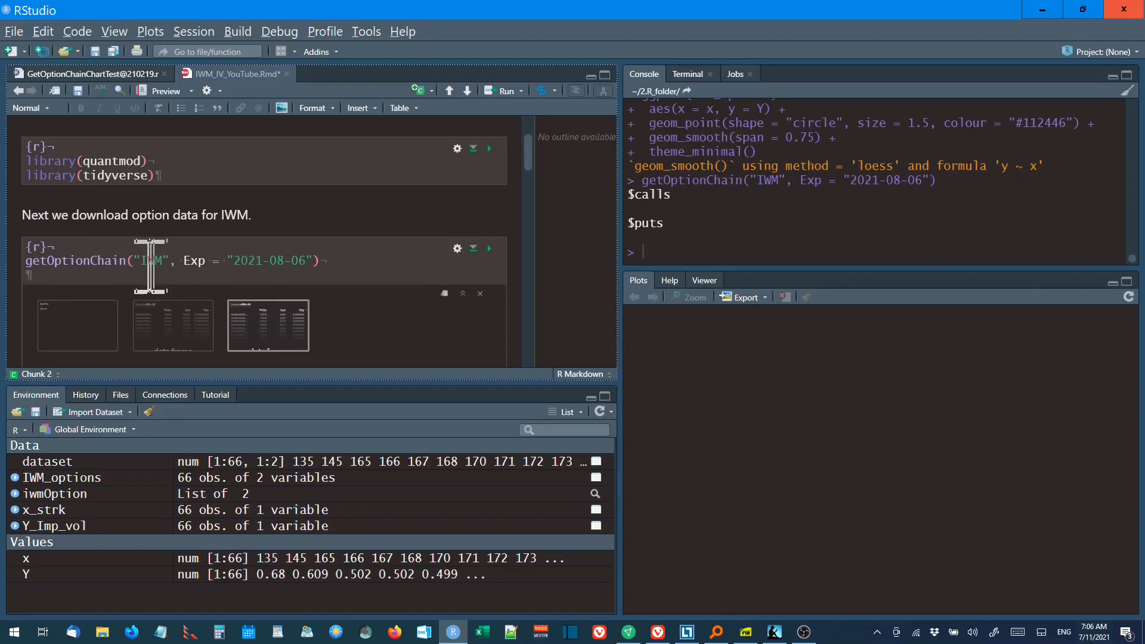
{"action": "mouse_move", "coordinate": [298, 261]}
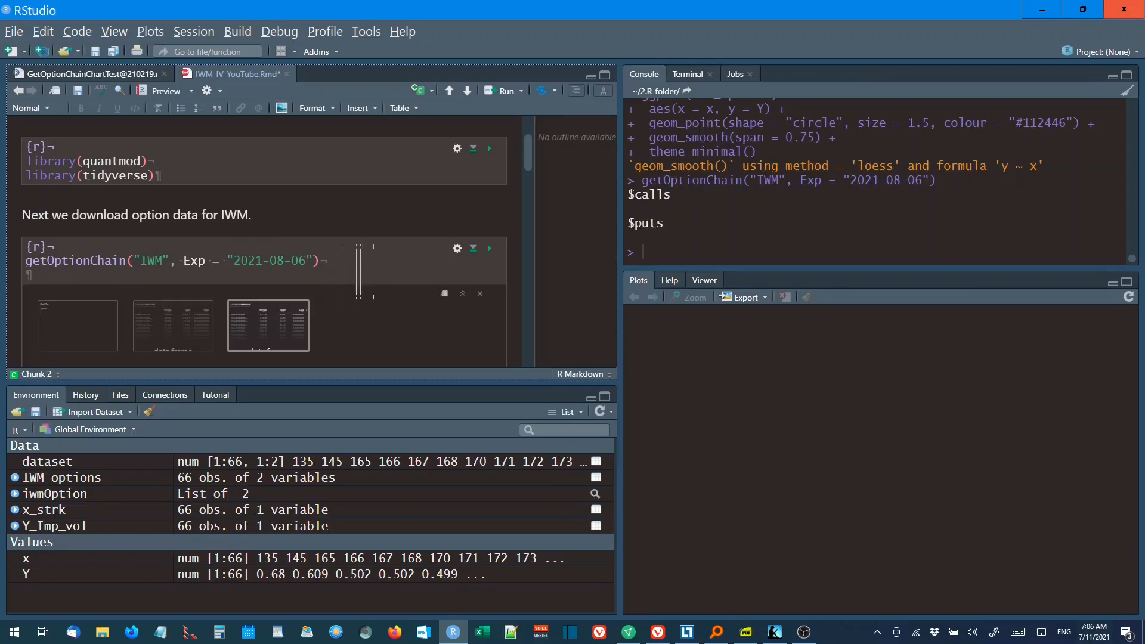
{"action": "mouse_move", "coordinate": [358, 270]}
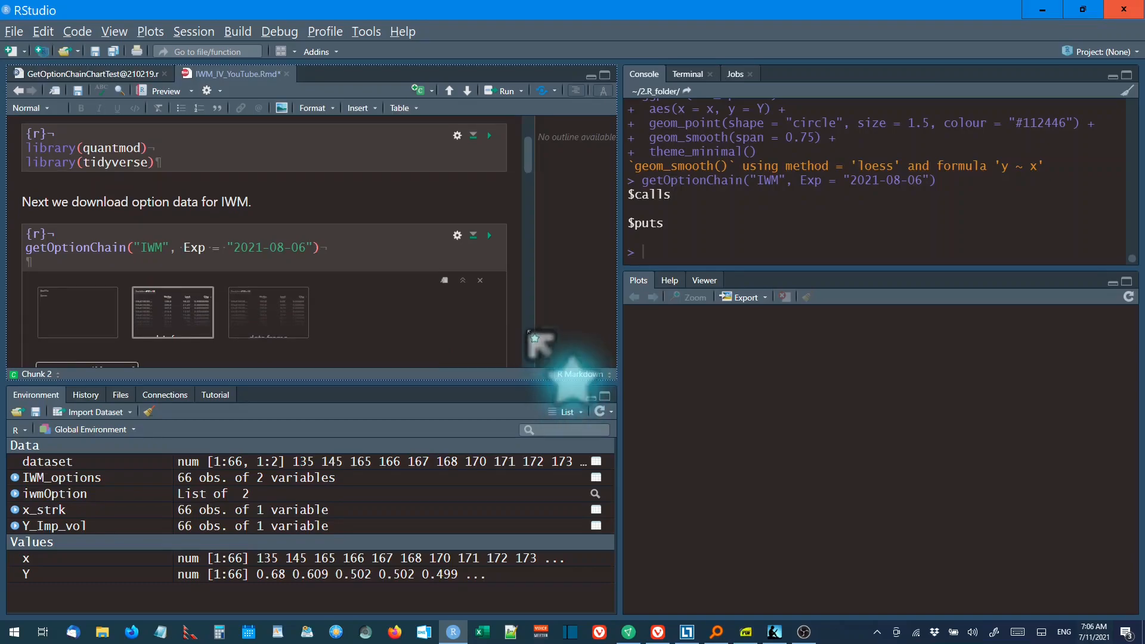
Step: View the 57-row calls table, scrolling across to the Ask, OI and IV columns
{"action": "left_click", "coordinate": [172, 312]}
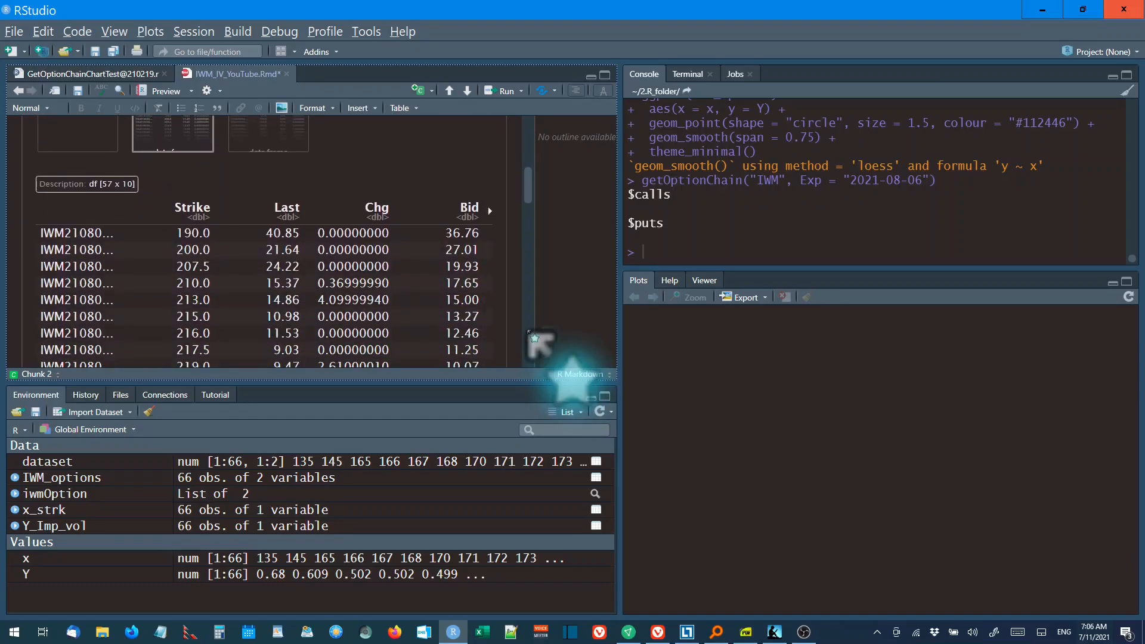
{"action": "scroll", "scroll_direction": "up", "scroll_amount": 3}
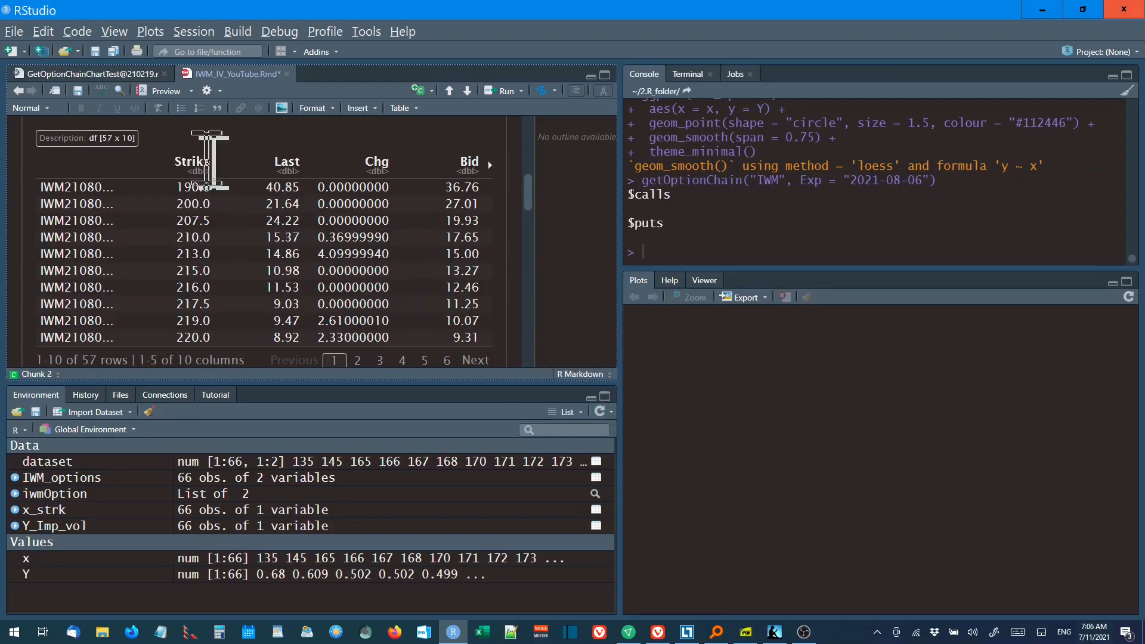
{"action": "mouse_move", "coordinate": [405, 168]}
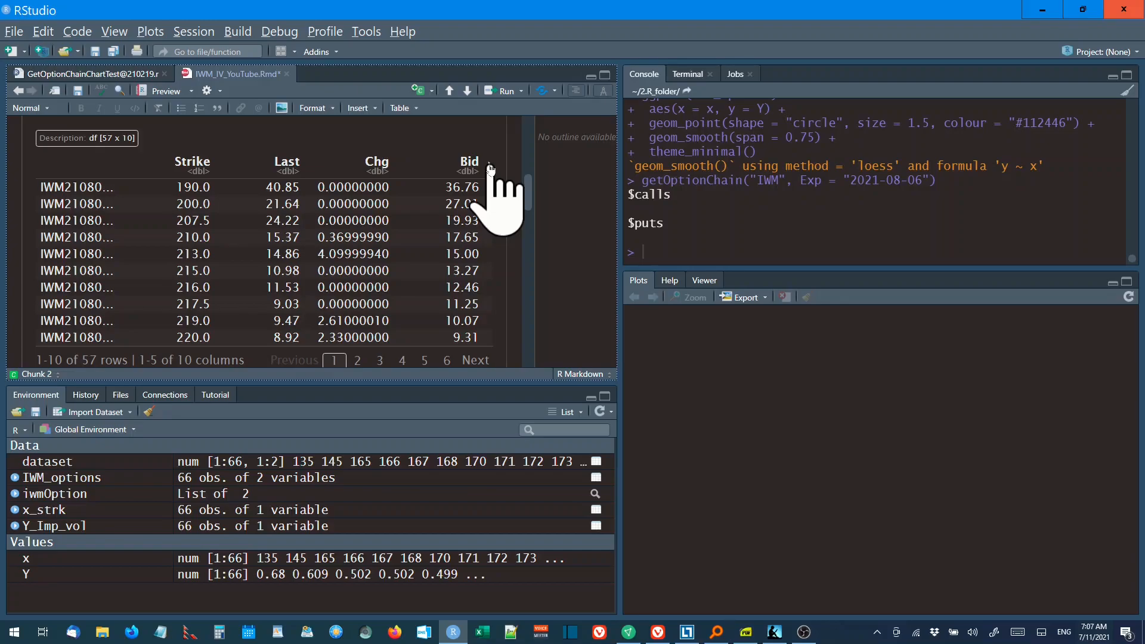
{"action": "scroll", "scroll_direction": "right", "scroll_amount": 3}
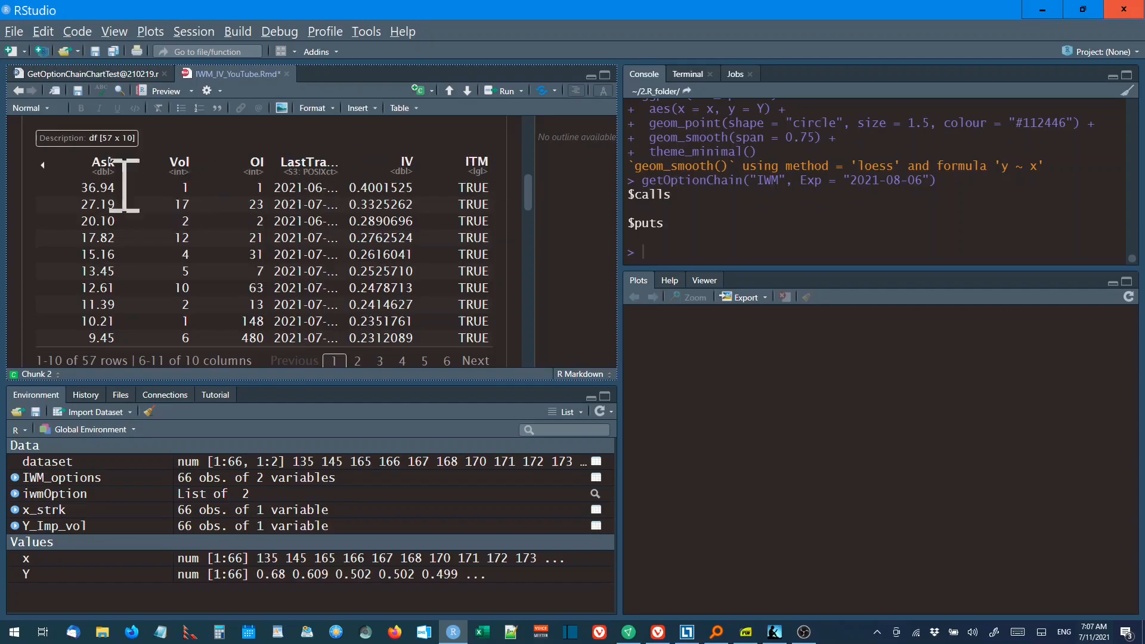
{"action": "mouse_move", "coordinate": [215, 328]}
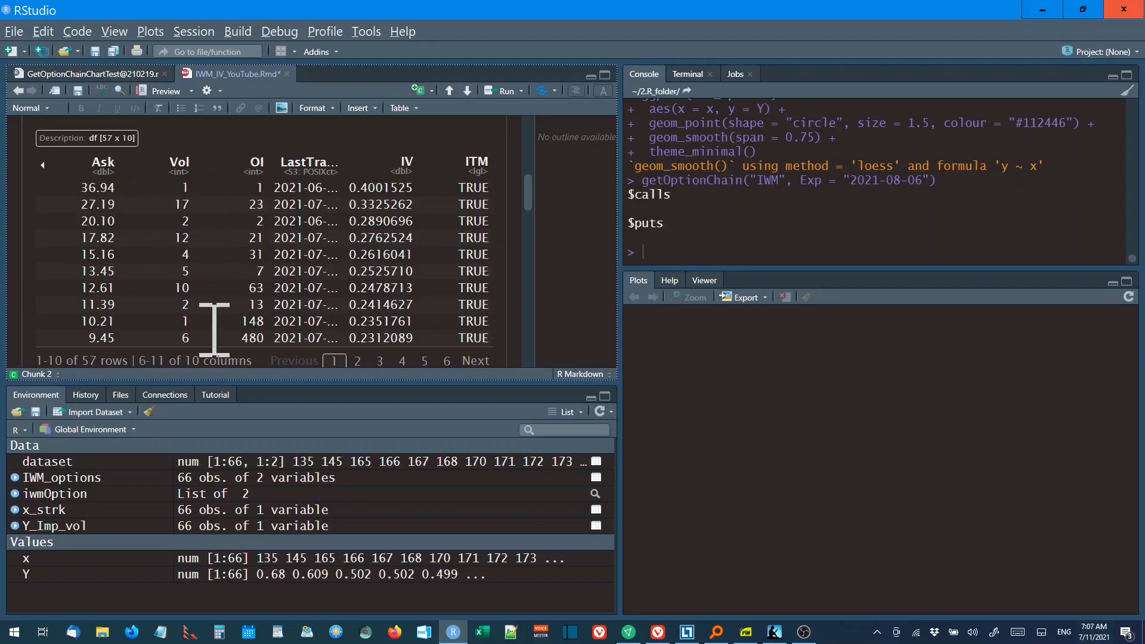
{"action": "mouse_move", "coordinate": [259, 205]}
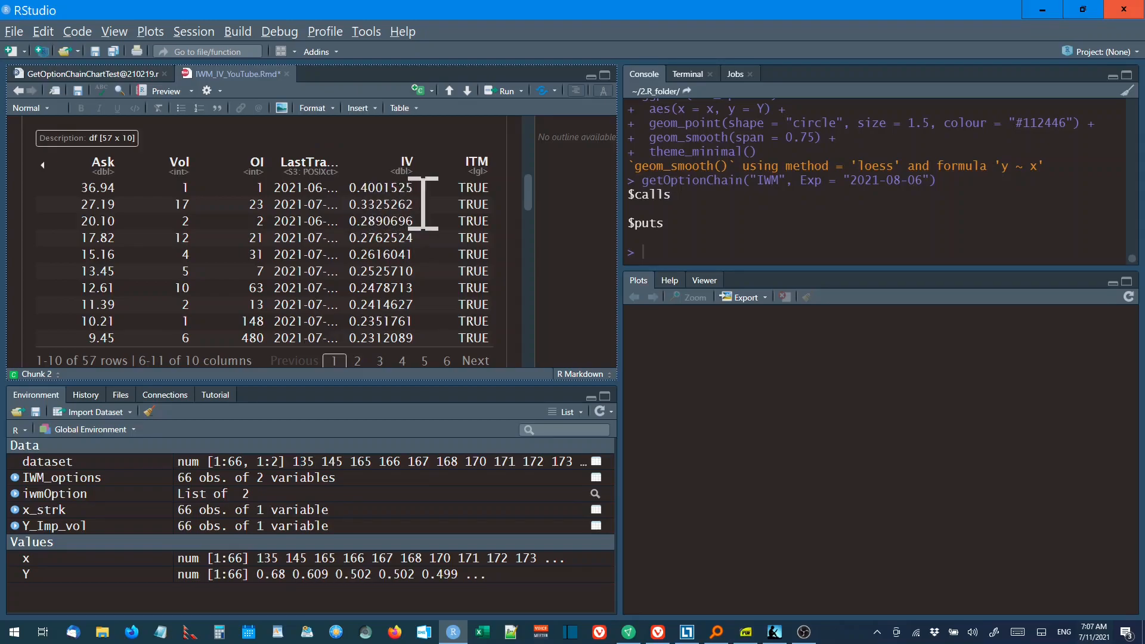
{"action": "mouse_move", "coordinate": [449, 208]}
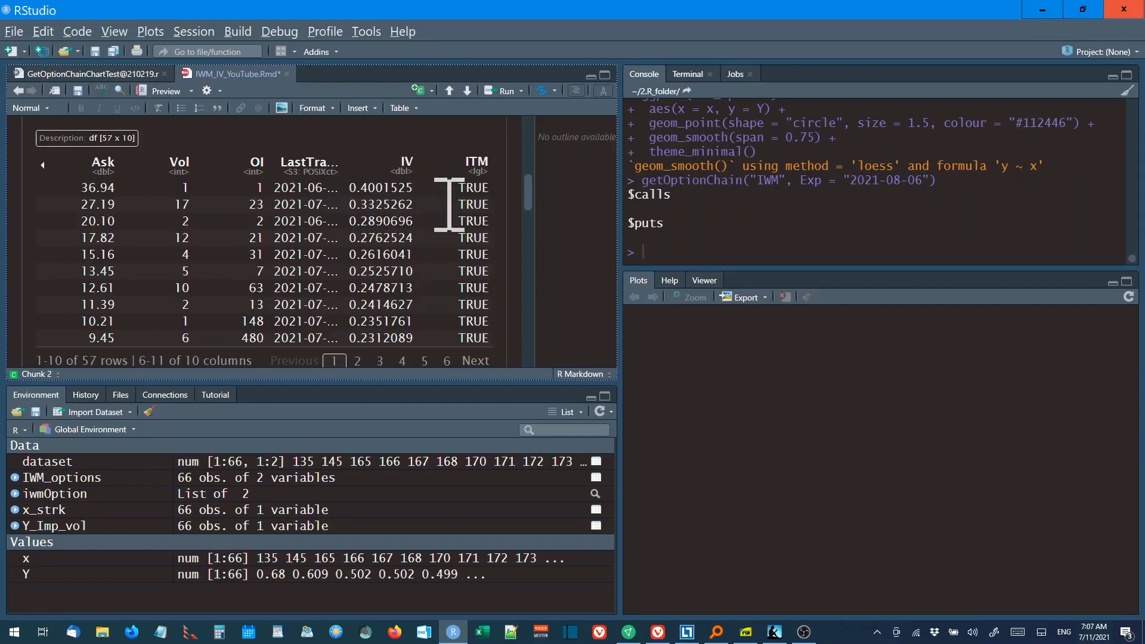
{"action": "mouse_move", "coordinate": [493, 310]}
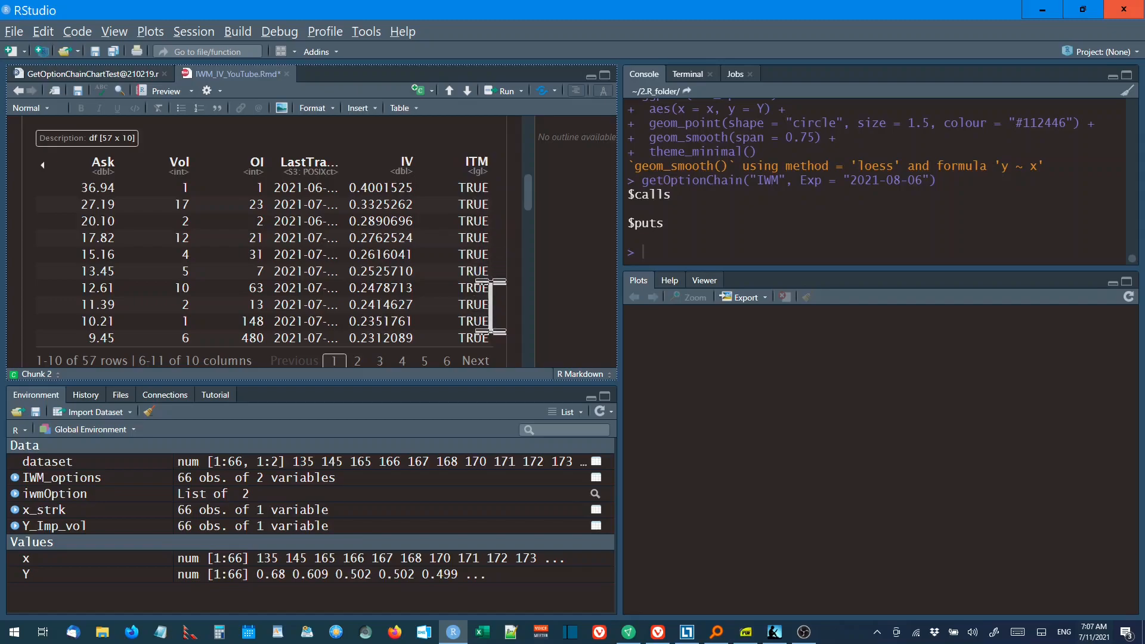
{"action": "mouse_move", "coordinate": [473, 285]}
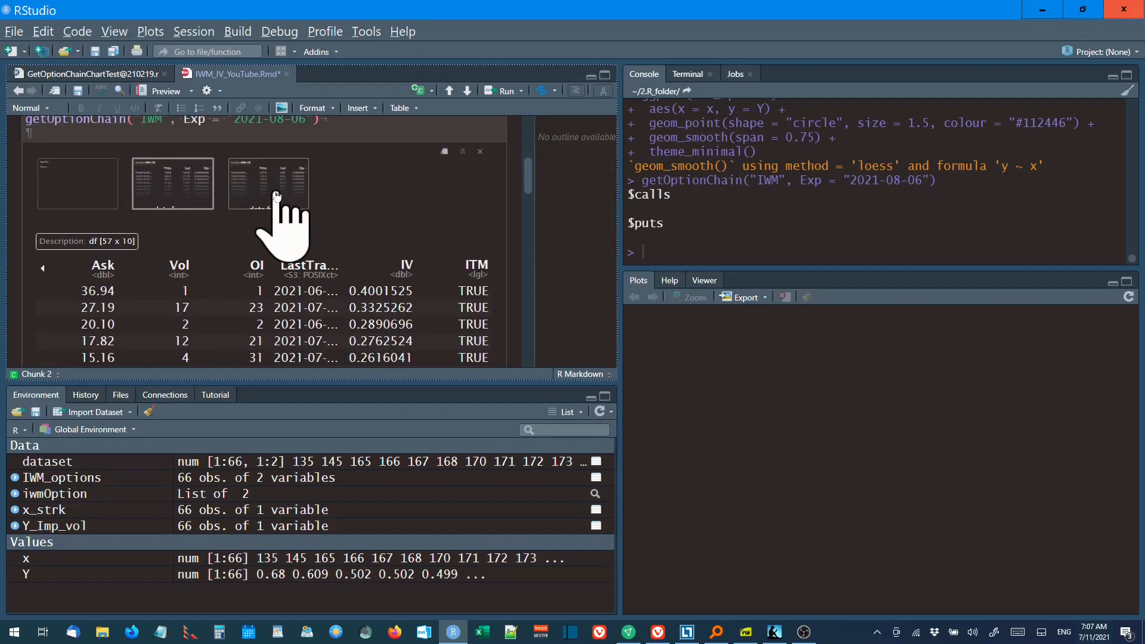
Step: Show the 66-row puts table with strikes starting at 135, then scroll down
{"action": "left_click", "coordinate": [268, 183]}
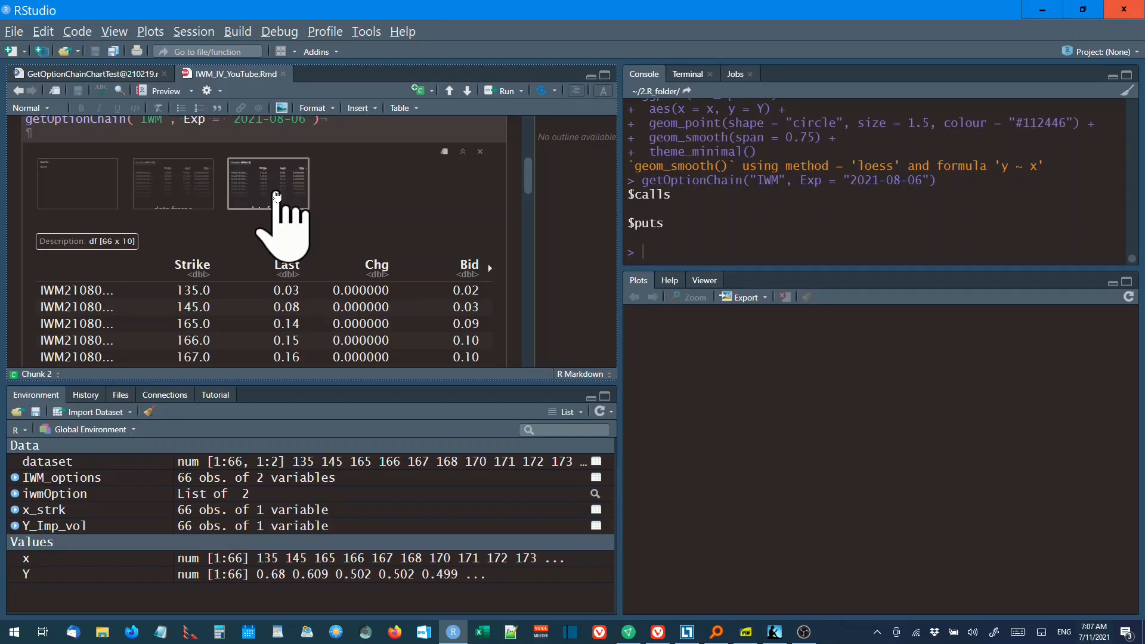
{"action": "mouse_move", "coordinate": [375, 208]}
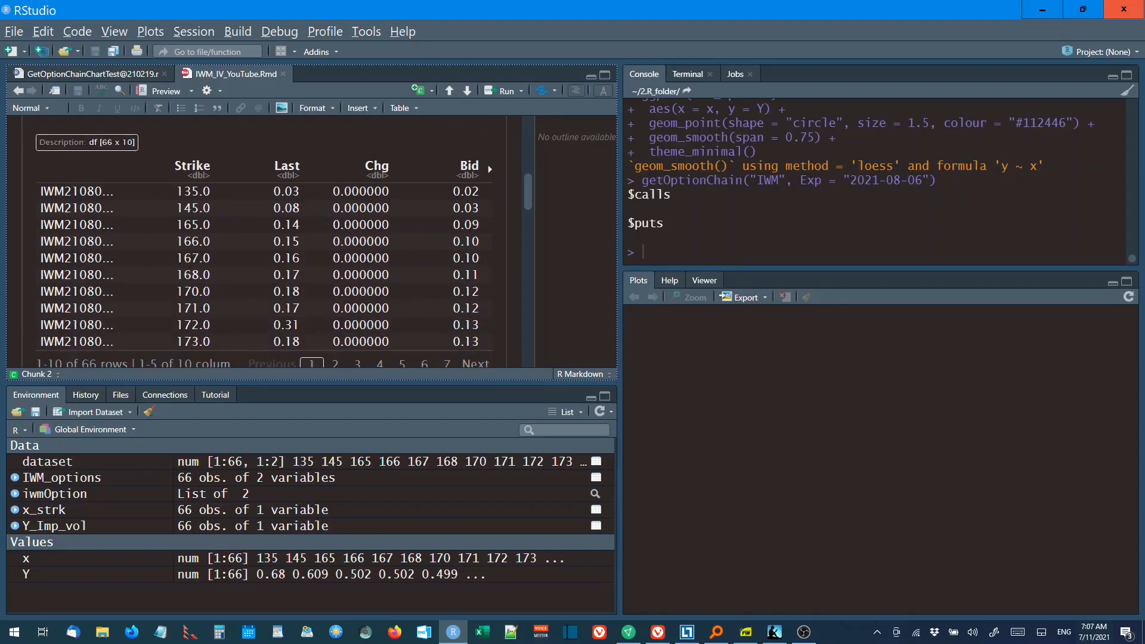
{"action": "scroll", "scroll_direction": "down", "scroll_amount": 3}
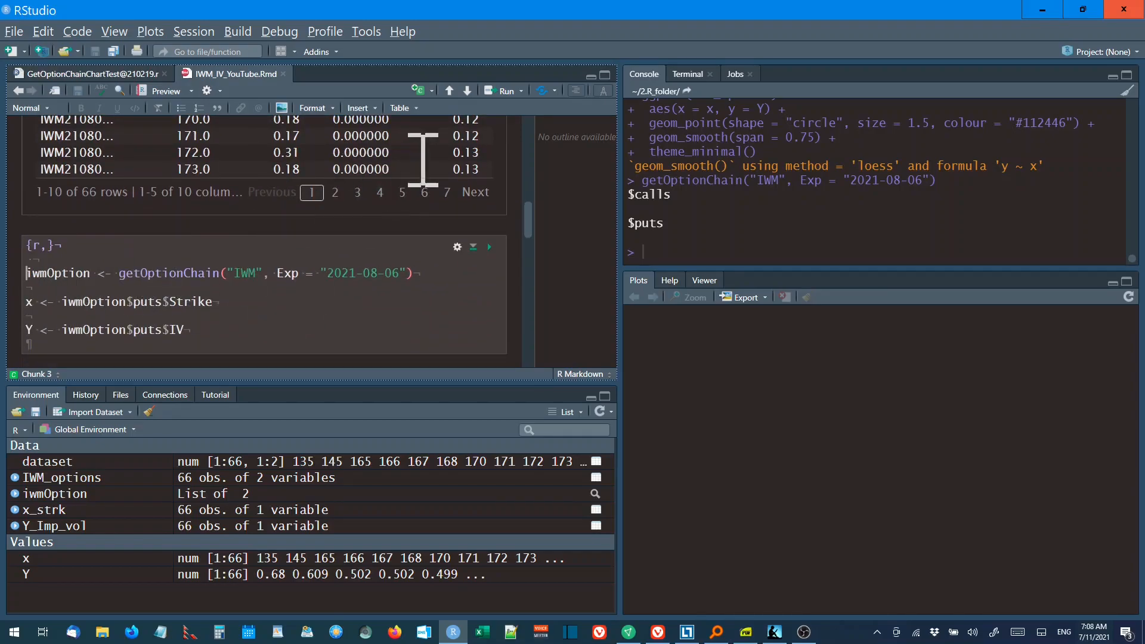
{"action": "mouse_move", "coordinate": [88, 270]}
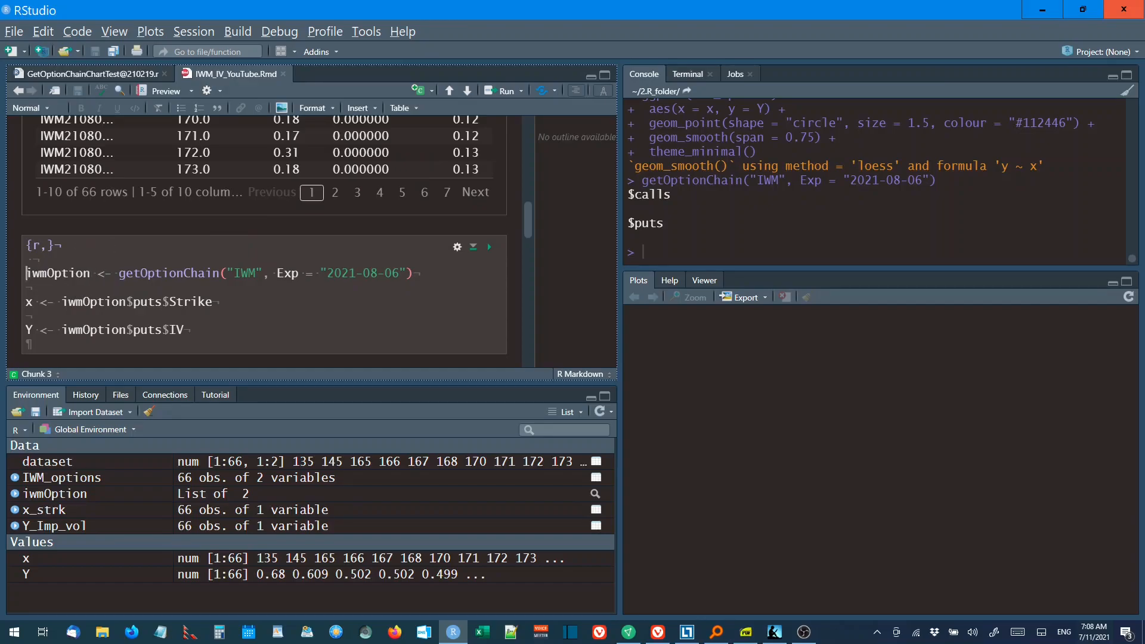
{"action": "mouse_move", "coordinate": [73, 302]}
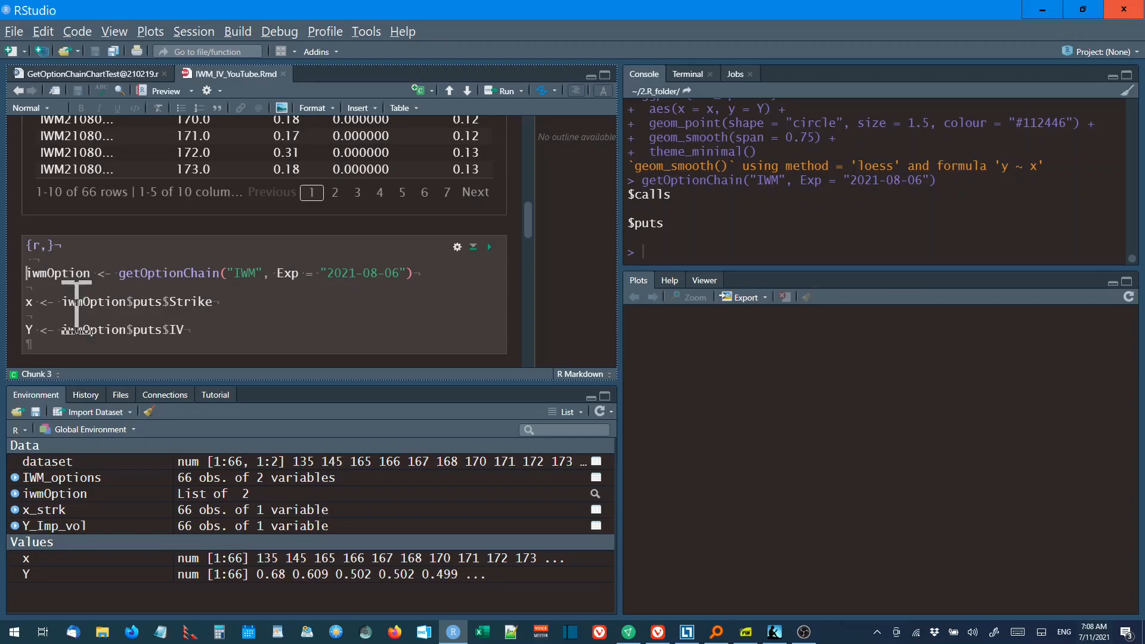
{"action": "mouse_move", "coordinate": [73, 344]}
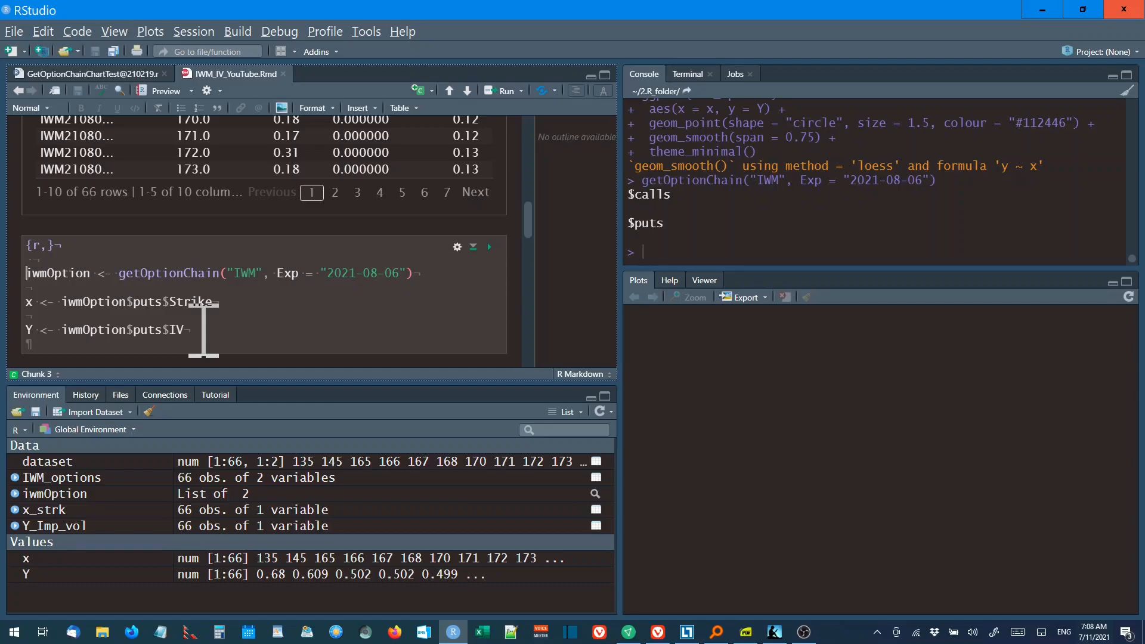
{"action": "mouse_move", "coordinate": [204, 329]}
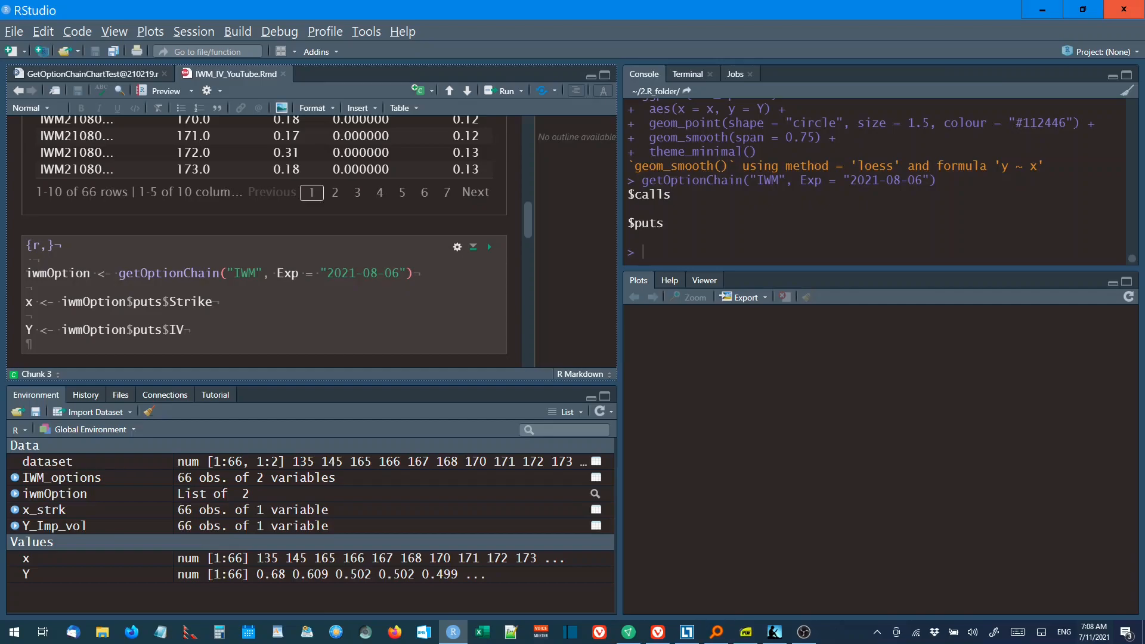
{"action": "mouse_move", "coordinate": [298, 316]}
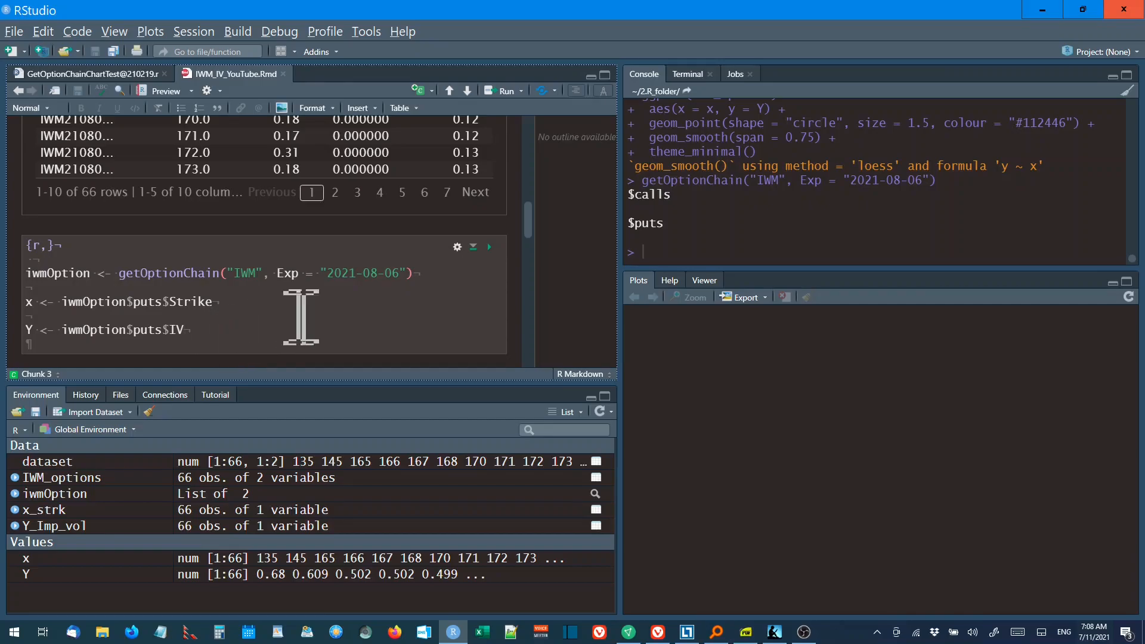
{"action": "mouse_move", "coordinate": [434, 117]}
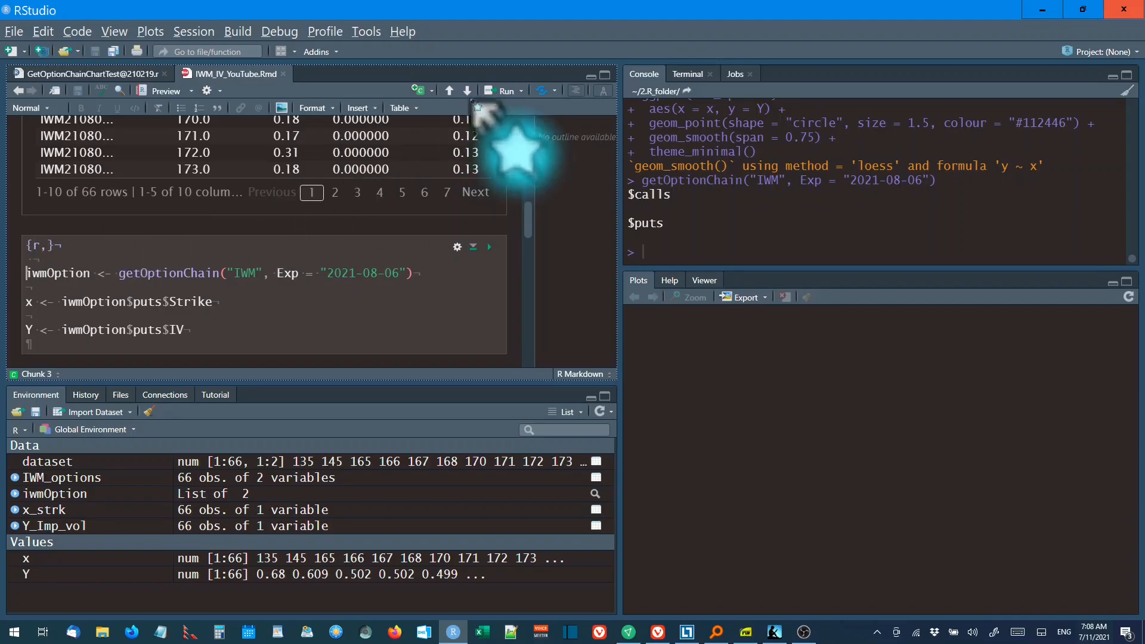
{"action": "left_click", "coordinate": [516, 91]}
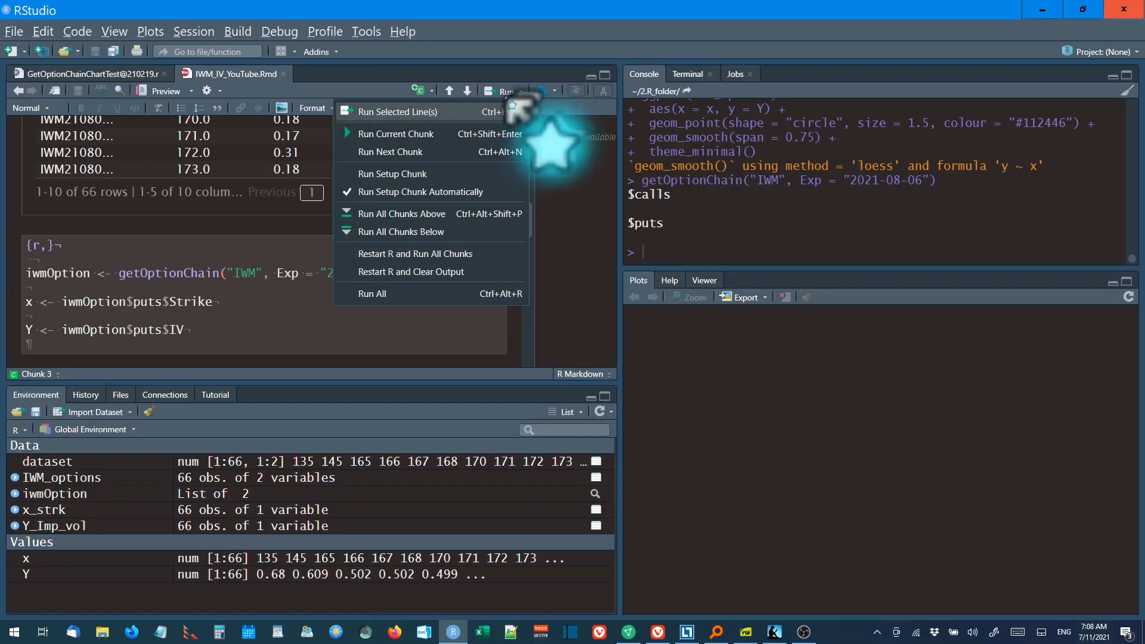
Step: Run the chunk assigning iwmOption and extracting put strikes as x and IVs as Y
{"action": "left_click", "coordinate": [396, 134]}
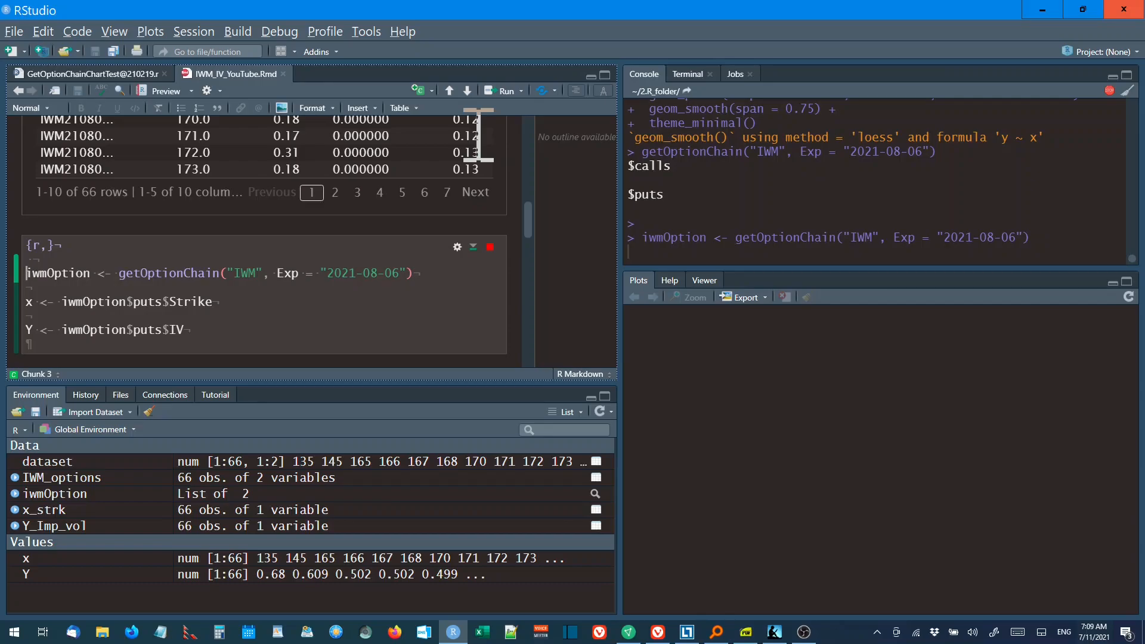
{"action": "left_click", "coordinate": [488, 247]}
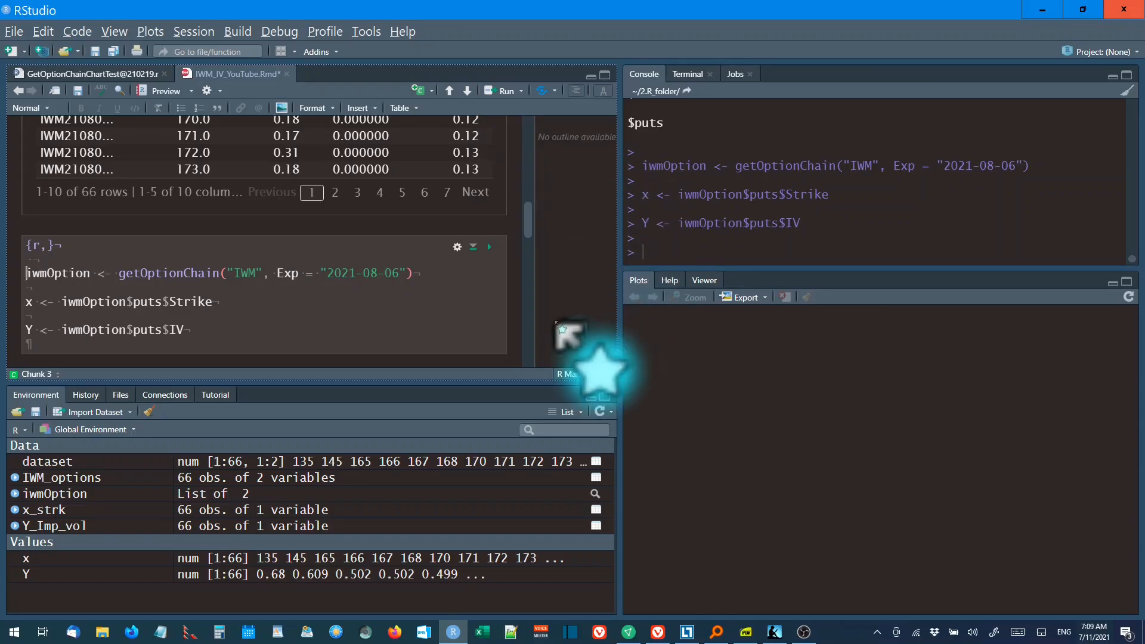
Step: Scroll past the tibble chunk and run the ggplot2 scatter-with-loess chunk
{"action": "scroll", "scroll_direction": "down", "scroll_amount": 3}
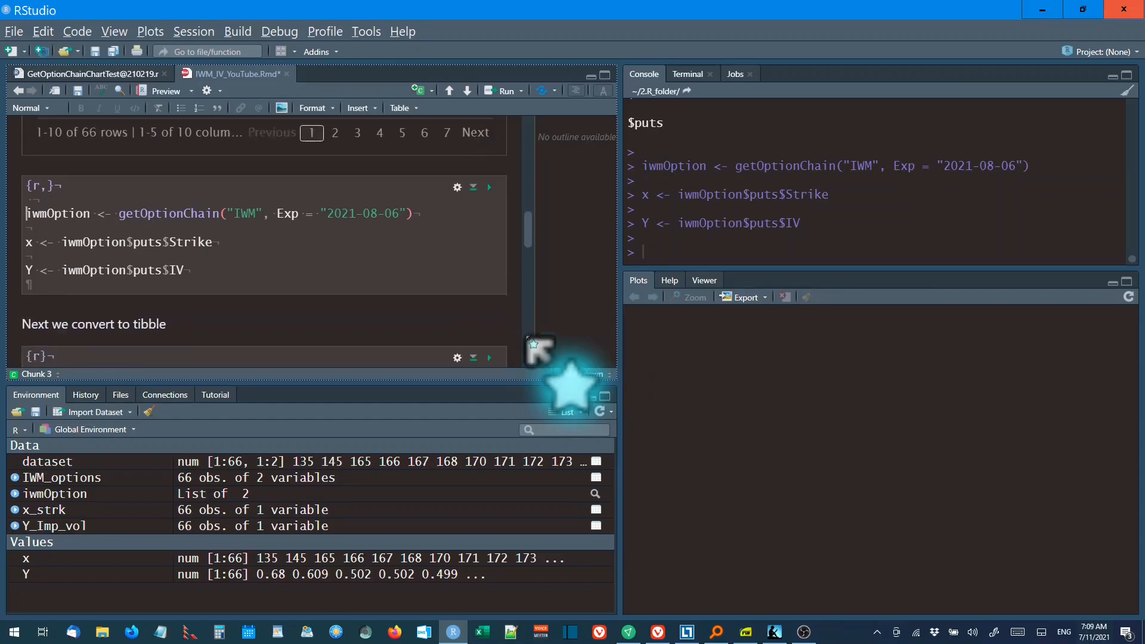
{"action": "scroll", "scroll_direction": "down", "scroll_amount": 3}
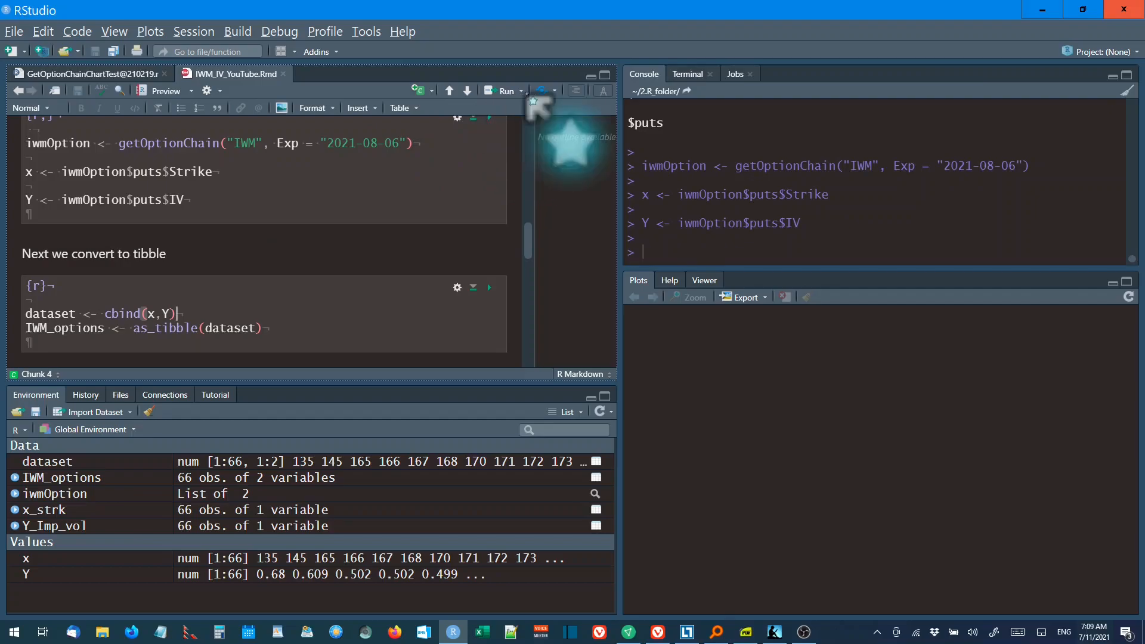
{"action": "left_click", "coordinate": [503, 91]}
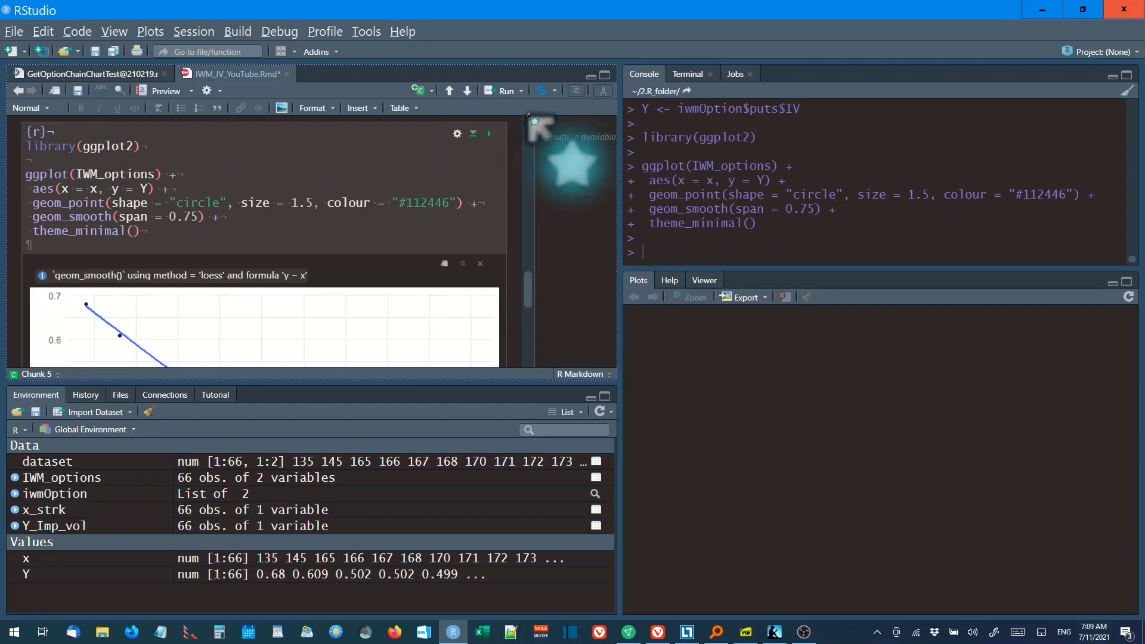
Step: Re-run the ggplot2 chunk to redraw the implied volatility versus strike plot
{"action": "left_click", "coordinate": [501, 91]}
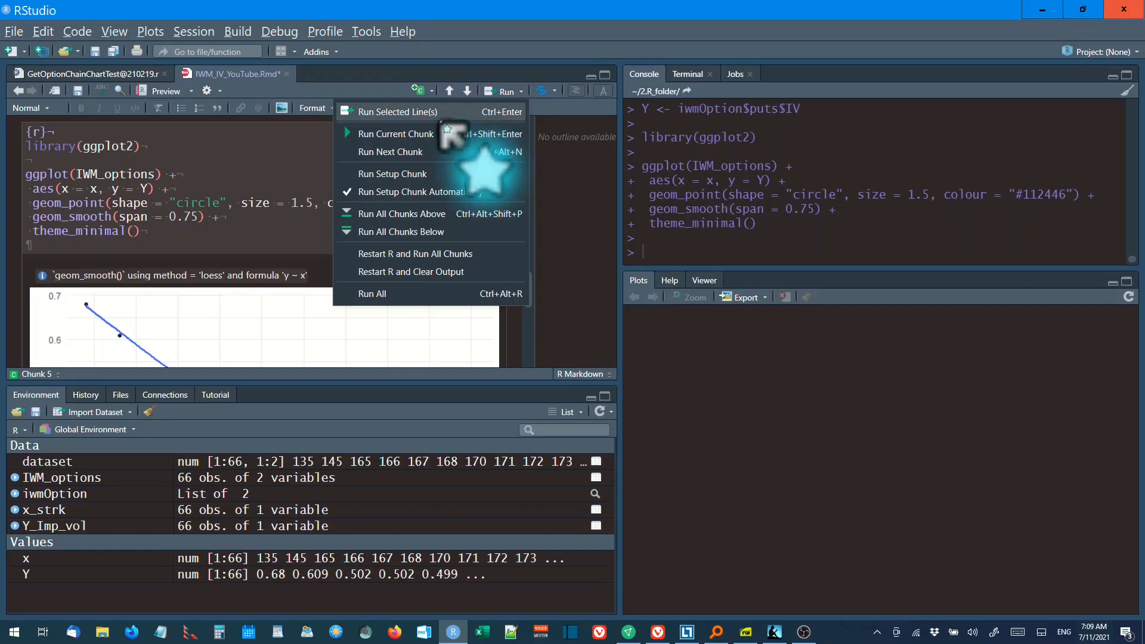
{"action": "left_click", "coordinate": [397, 133]}
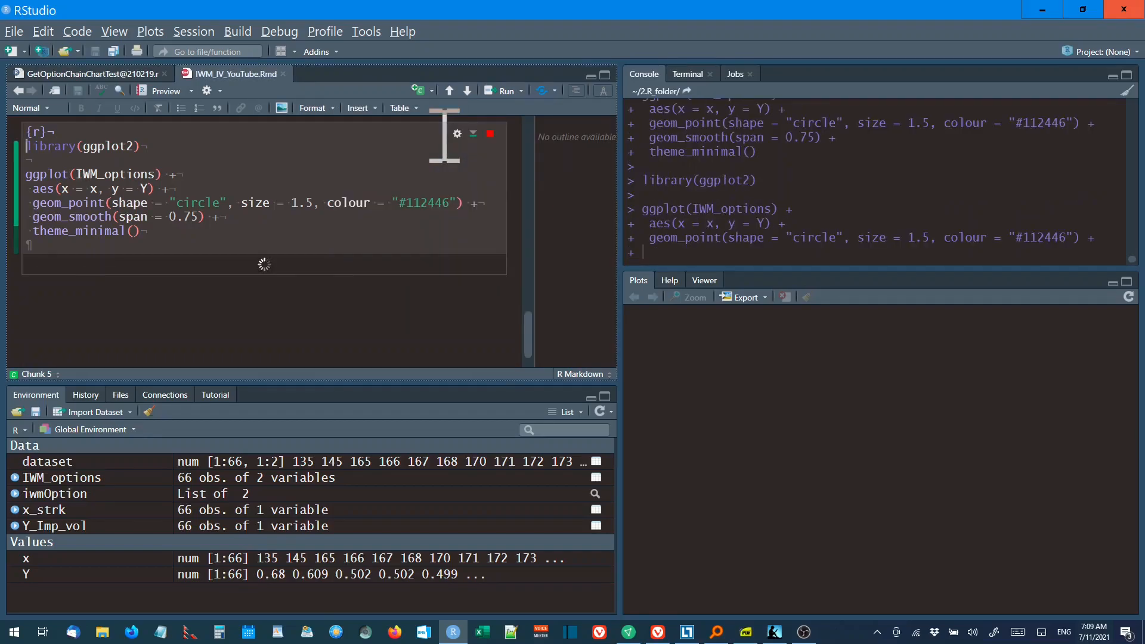
{"action": "left_click", "coordinate": [491, 134]}
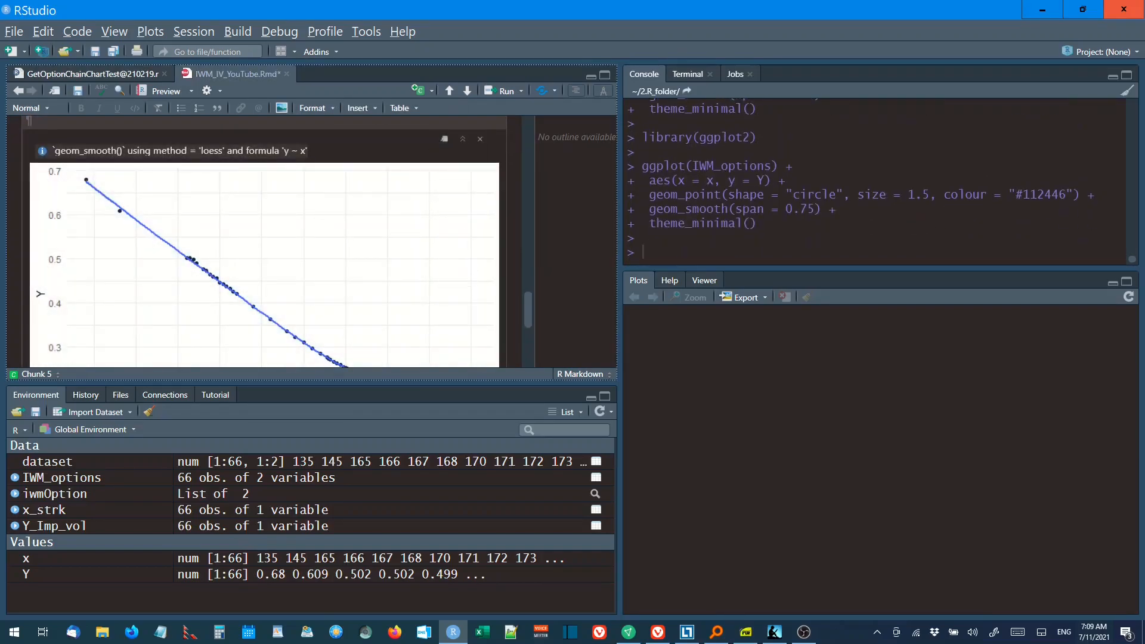
{"action": "left_click", "coordinate": [479, 139]}
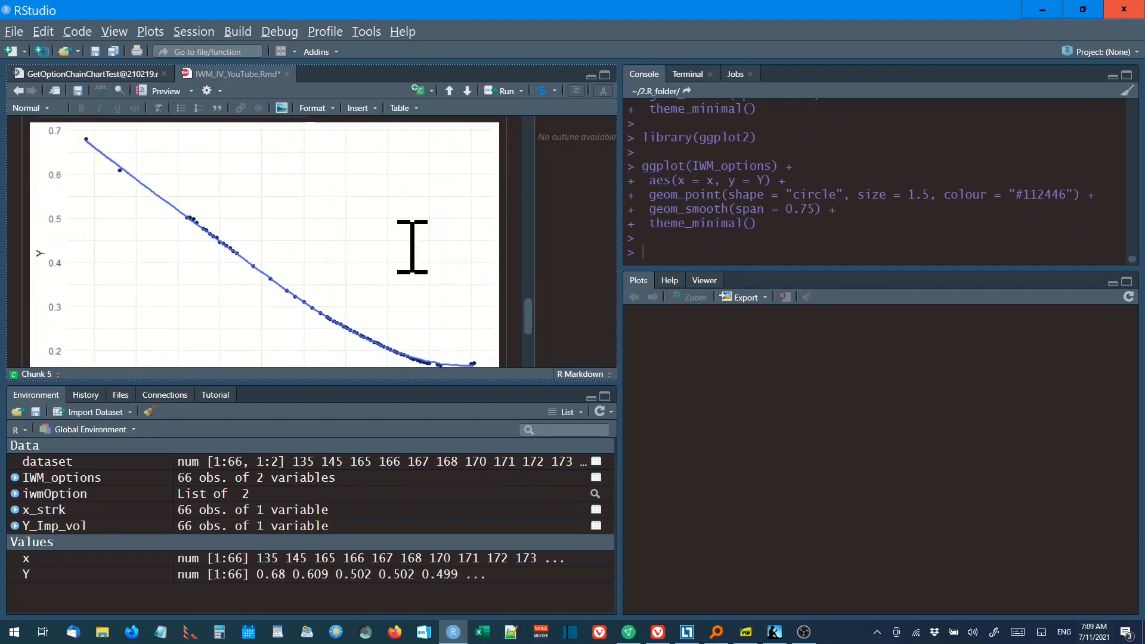
{"action": "mouse_move", "coordinate": [465, 299]}
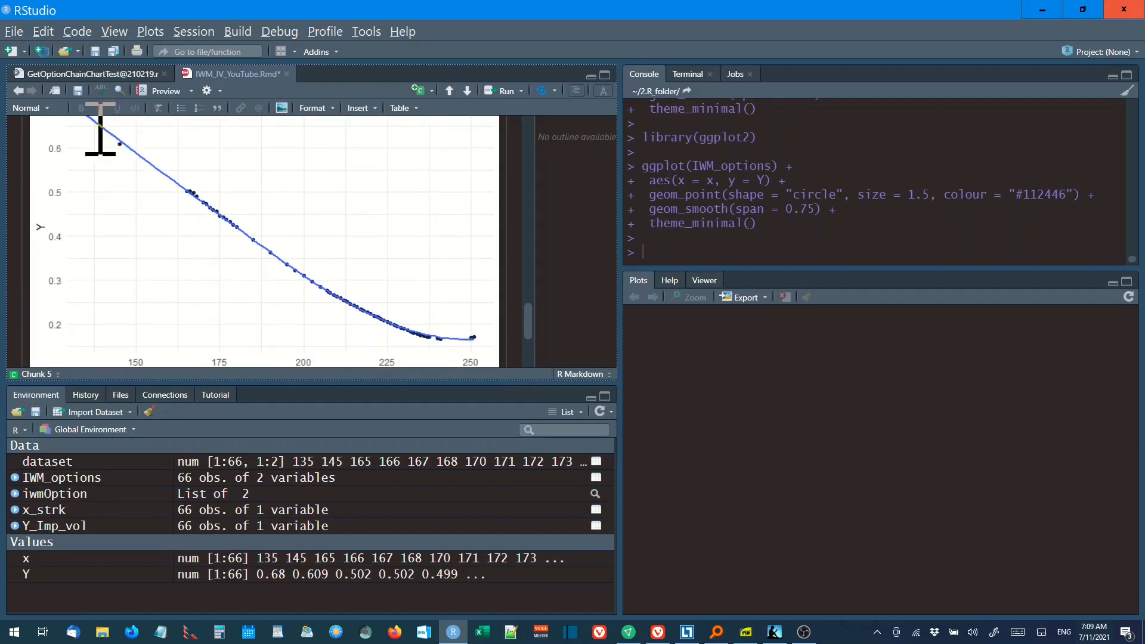
{"action": "mouse_move", "coordinate": [467, 327]}
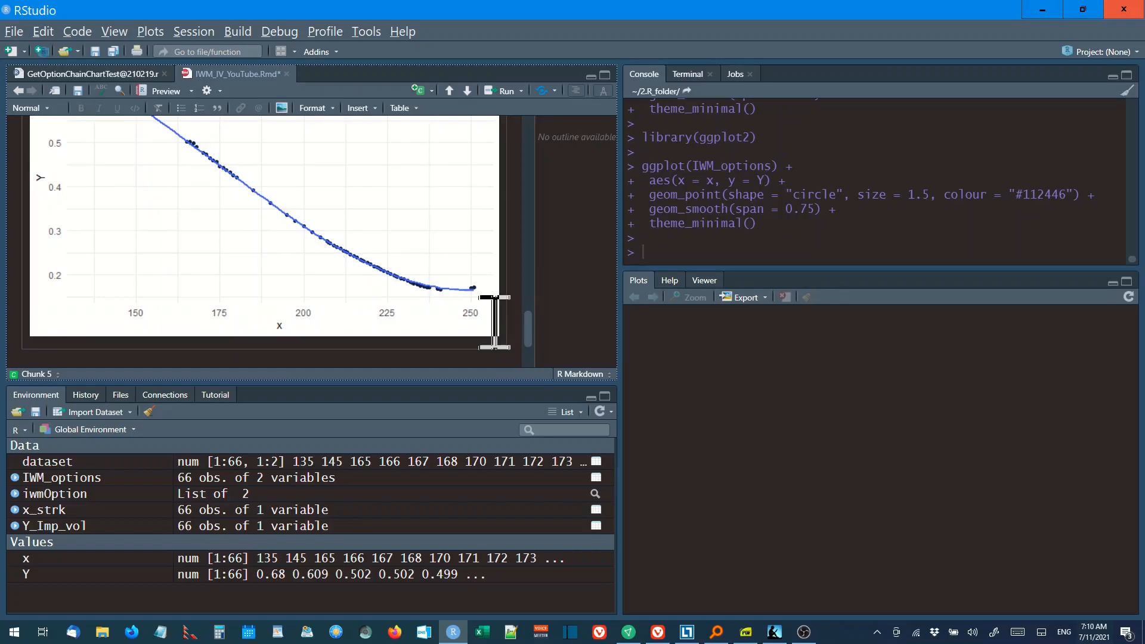
{"action": "mouse_move", "coordinate": [464, 292]}
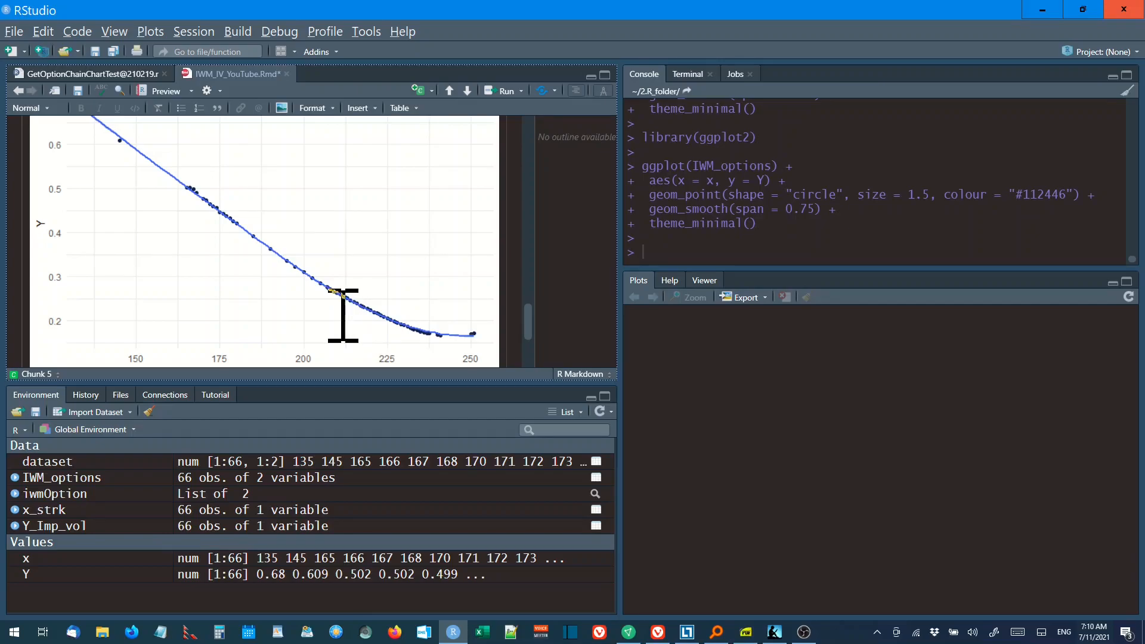
{"action": "mouse_move", "coordinate": [361, 321]}
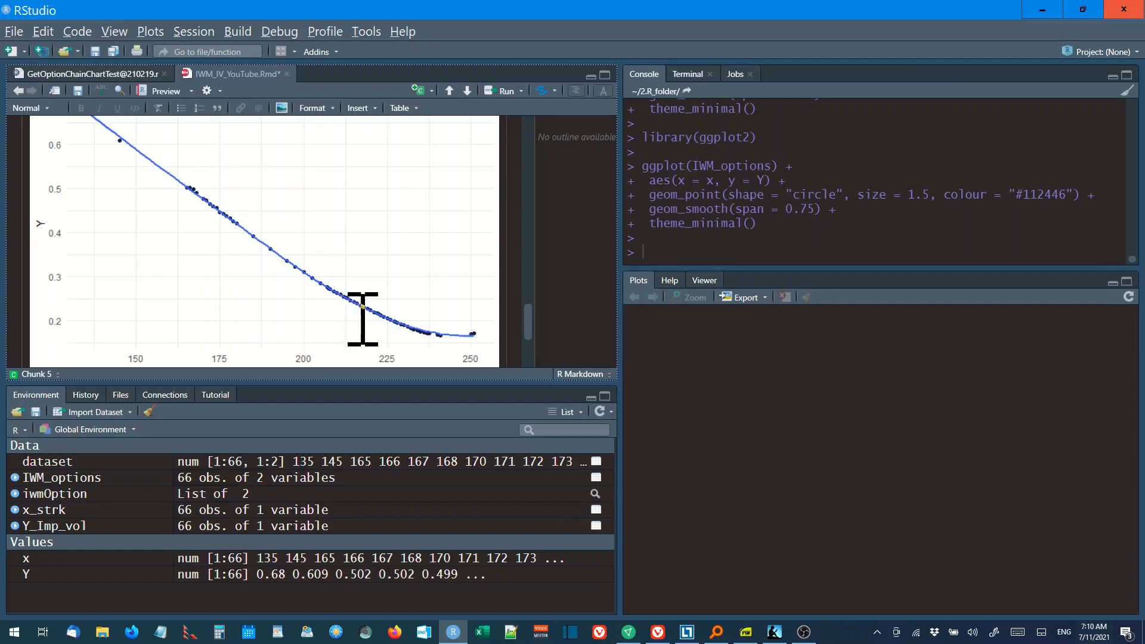
{"action": "mouse_move", "coordinate": [363, 319]}
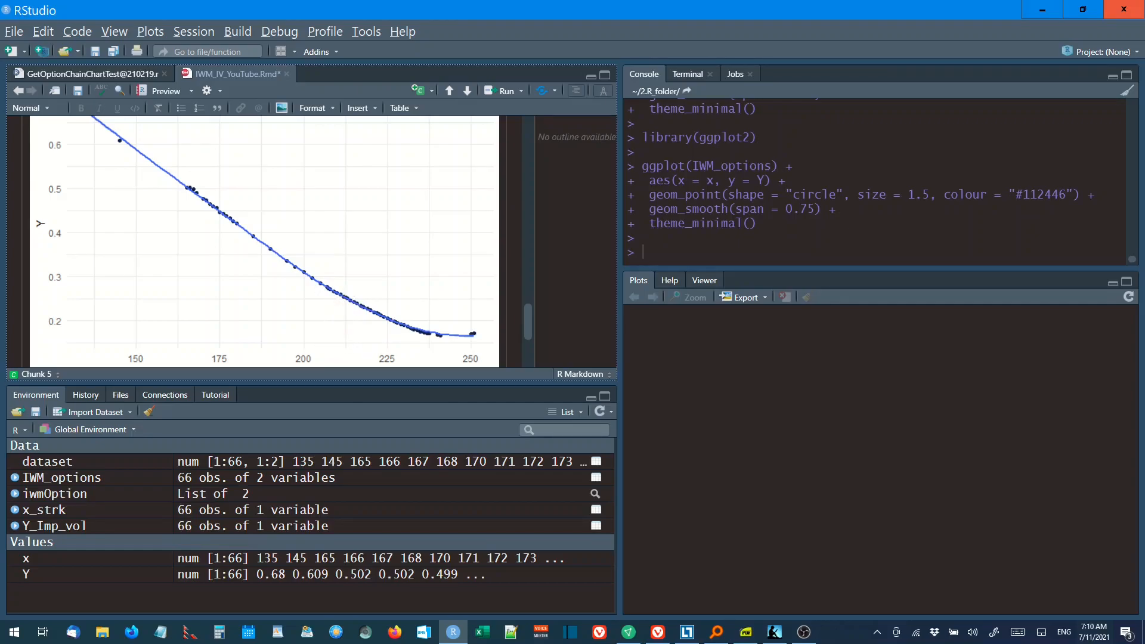
{"action": "mouse_move", "coordinate": [330, 316]}
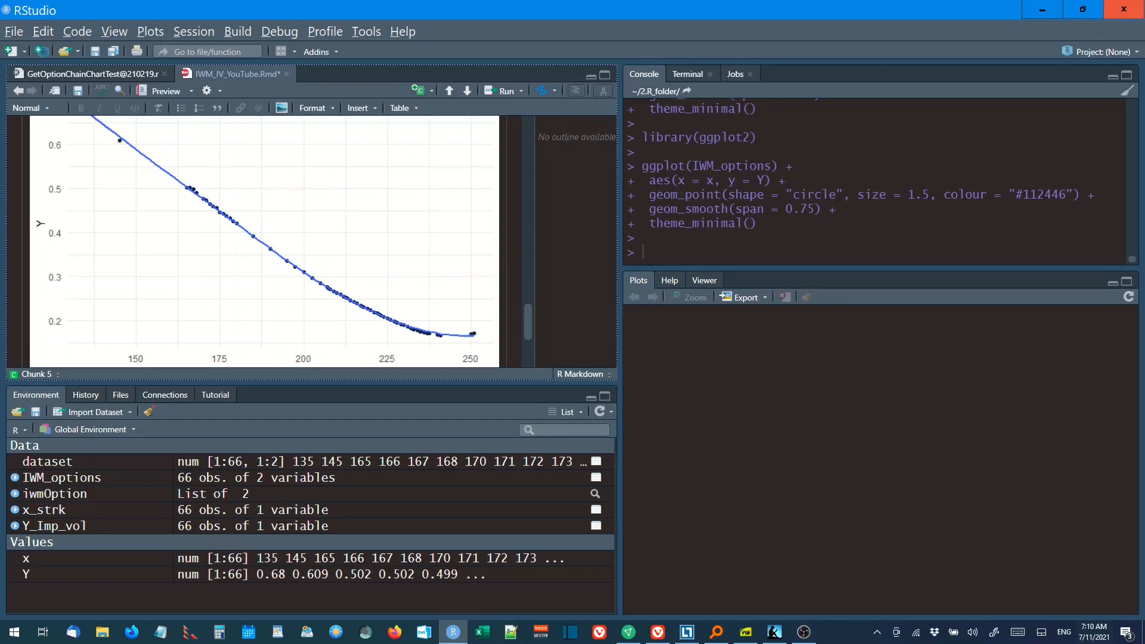
{"action": "mouse_move", "coordinate": [329, 313]}
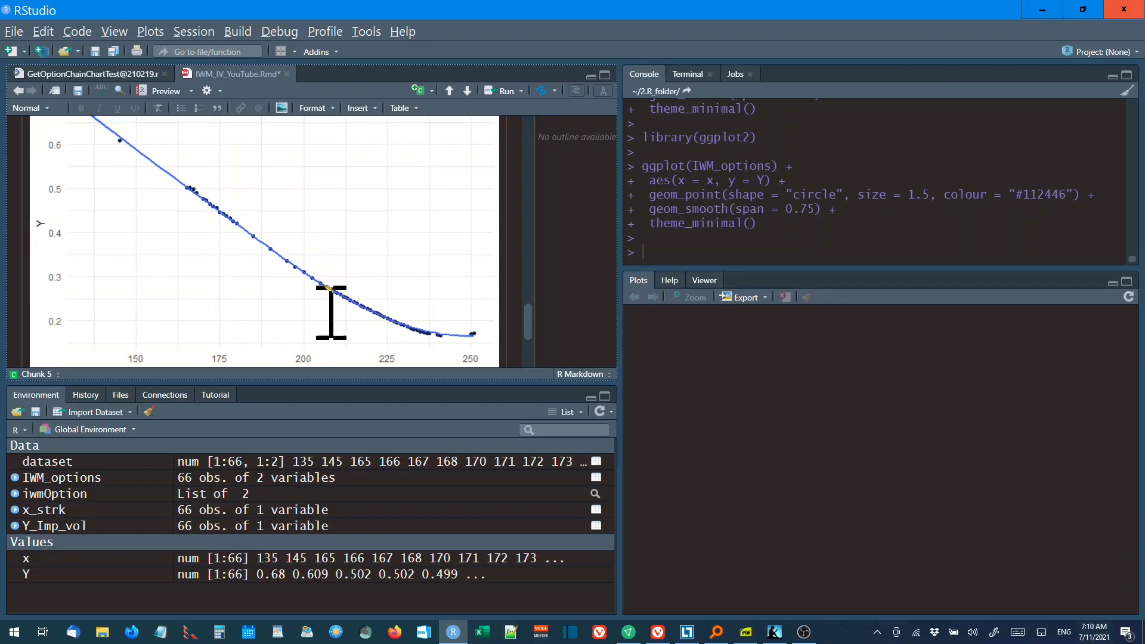
{"action": "mouse_move", "coordinate": [339, 300]}
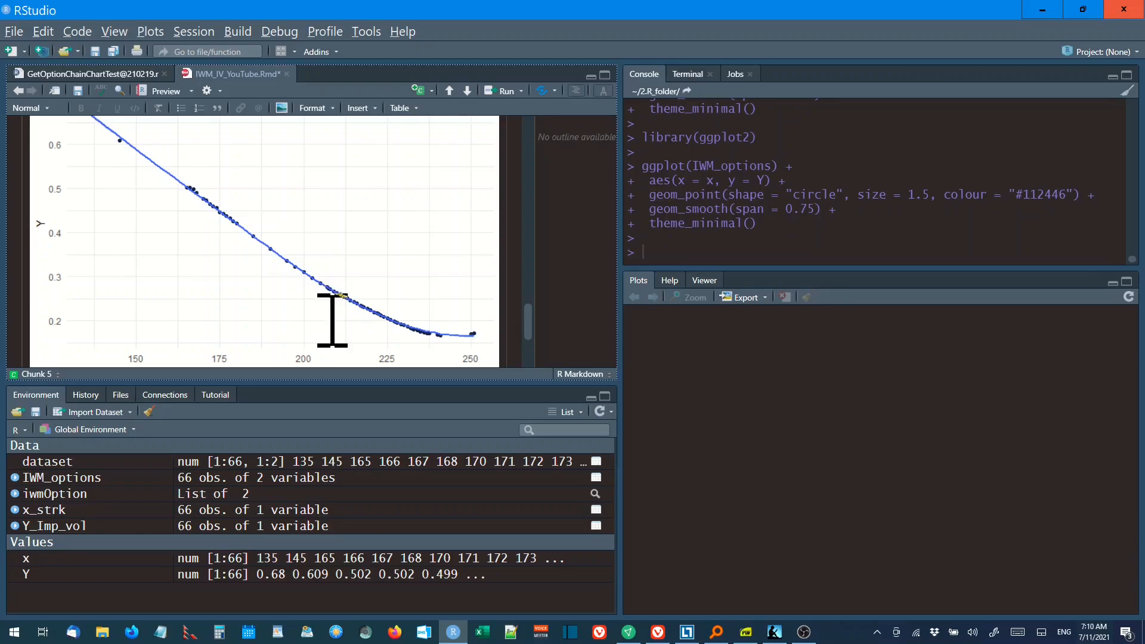
{"action": "mouse_move", "coordinate": [330, 318]}
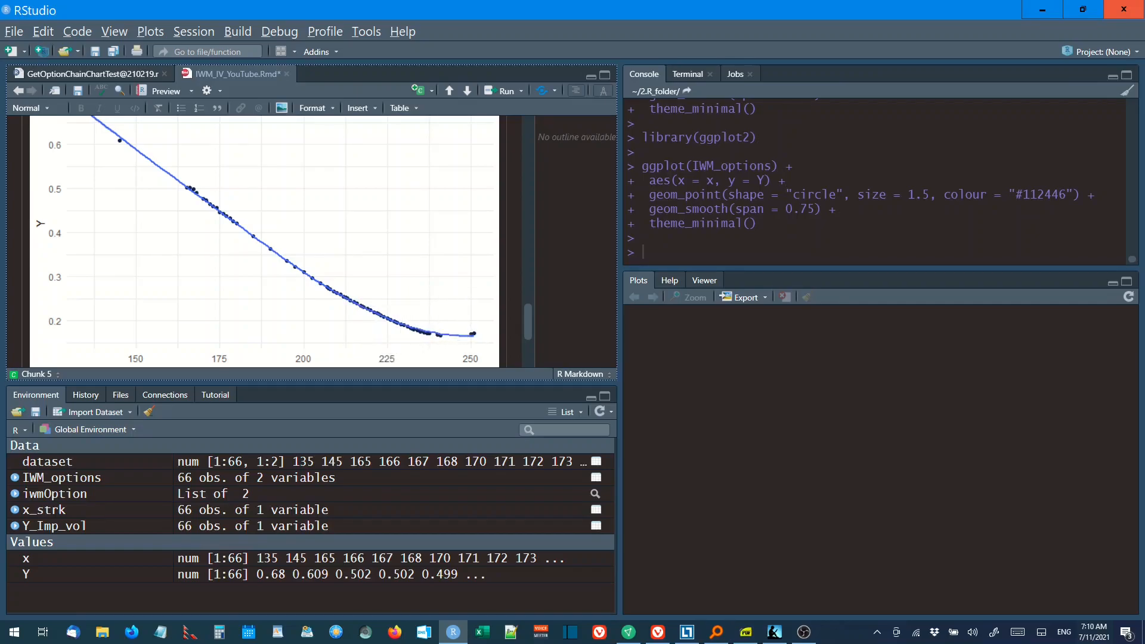
{"action": "scroll", "scroll_direction": "down", "scroll_amount": 3}
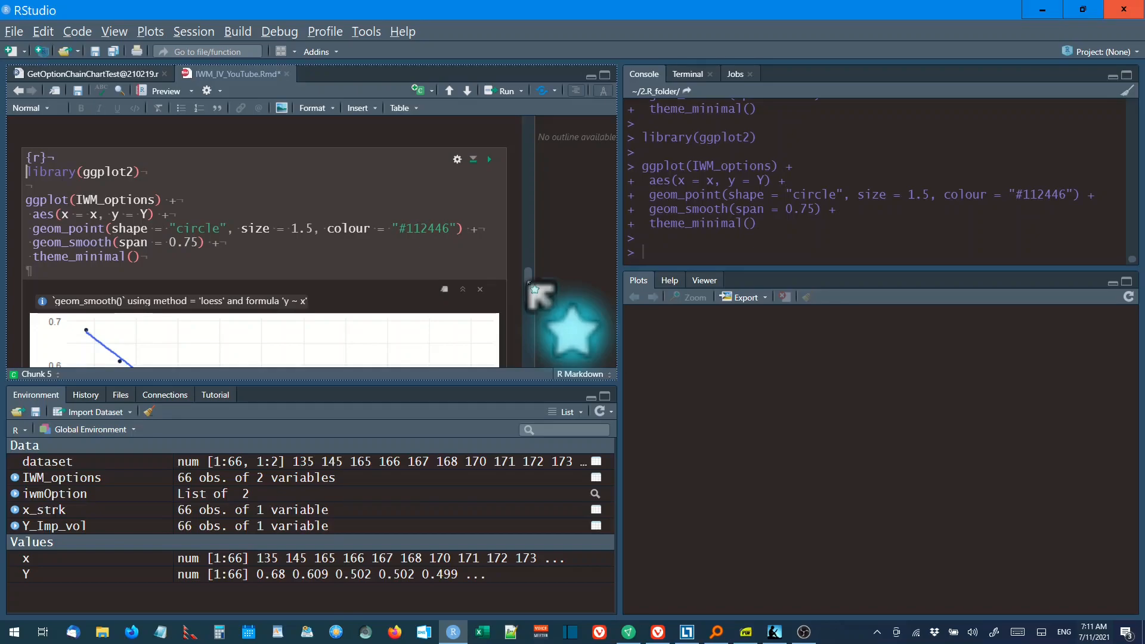
{"action": "scroll", "scroll_direction": "up", "scroll_amount": 3}
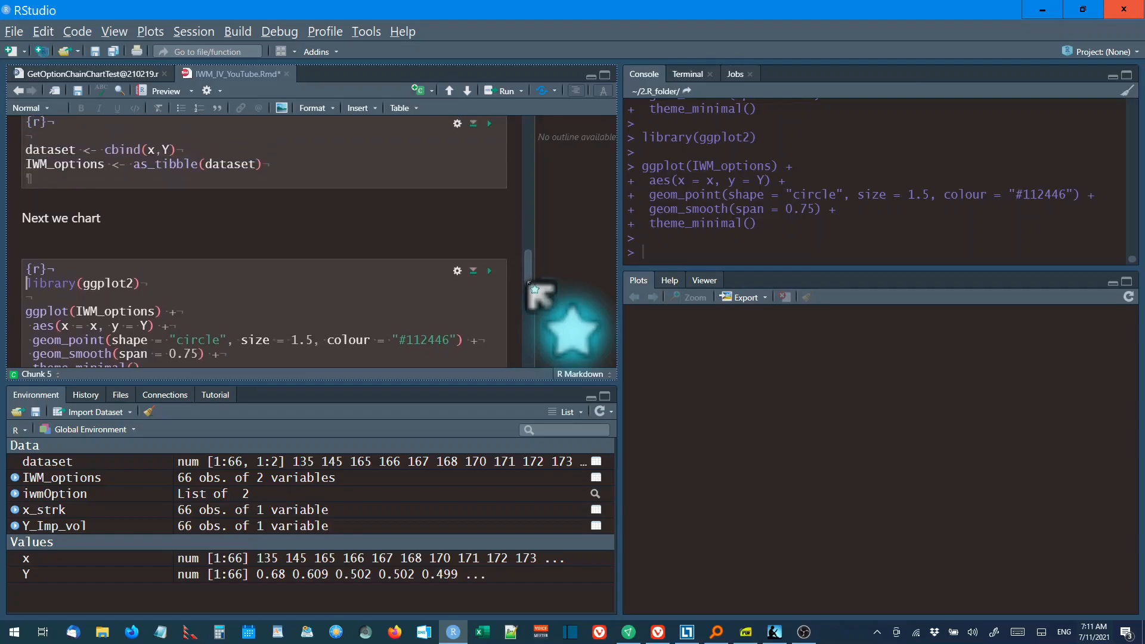
{"action": "scroll", "scroll_direction": "up", "scroll_amount": 3}
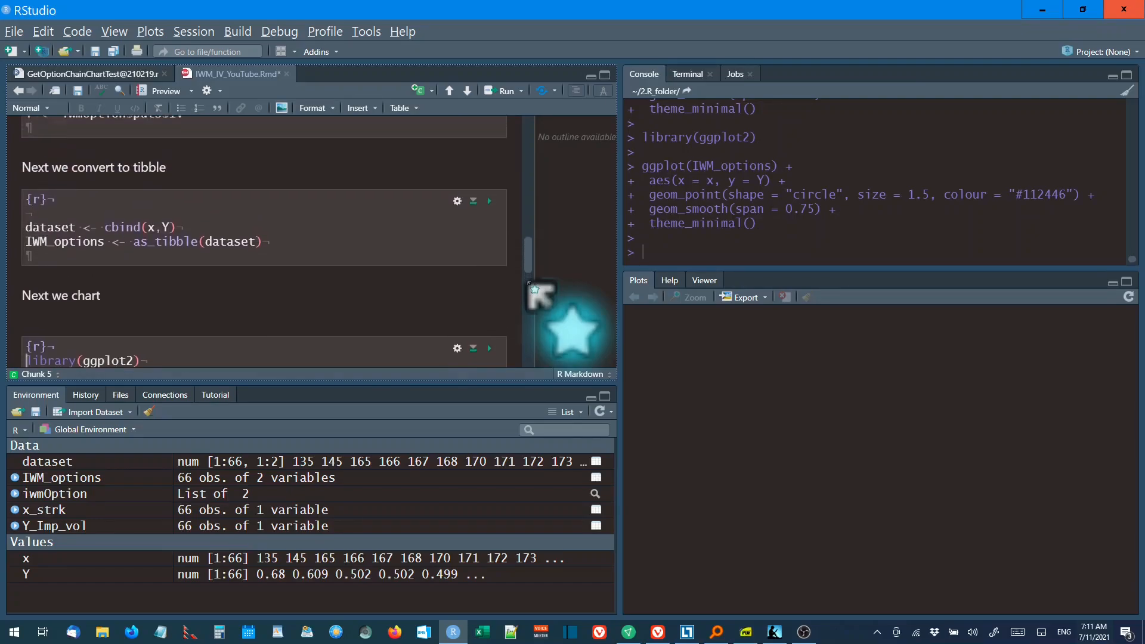
{"action": "scroll", "scroll_direction": "up", "scroll_amount": 3}
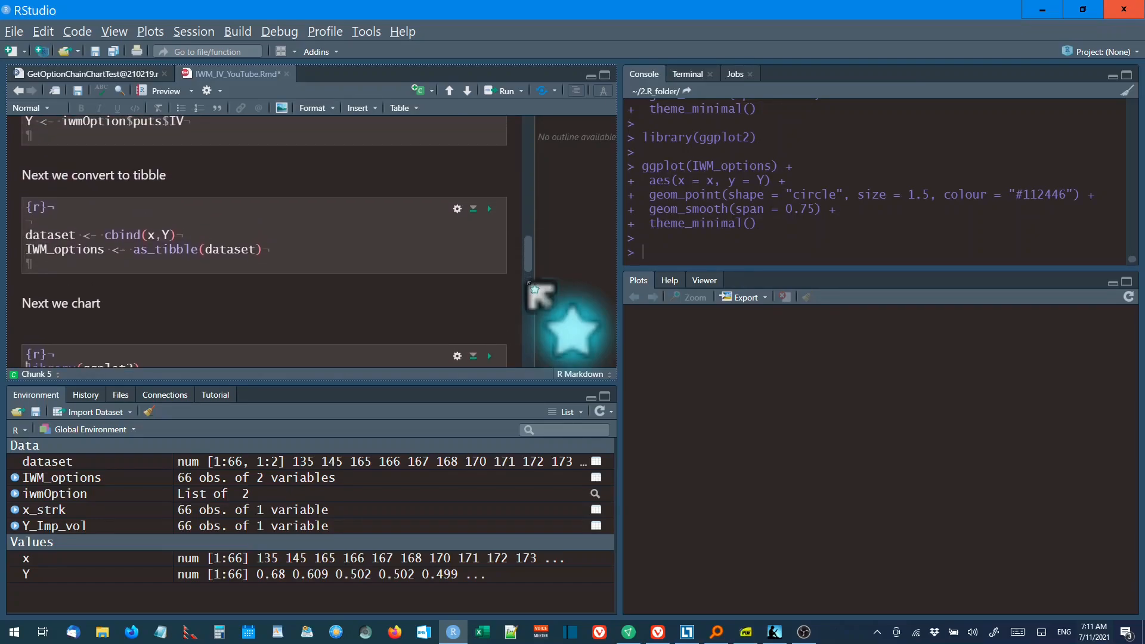
{"action": "scroll", "scroll_direction": "up", "scroll_amount": 3}
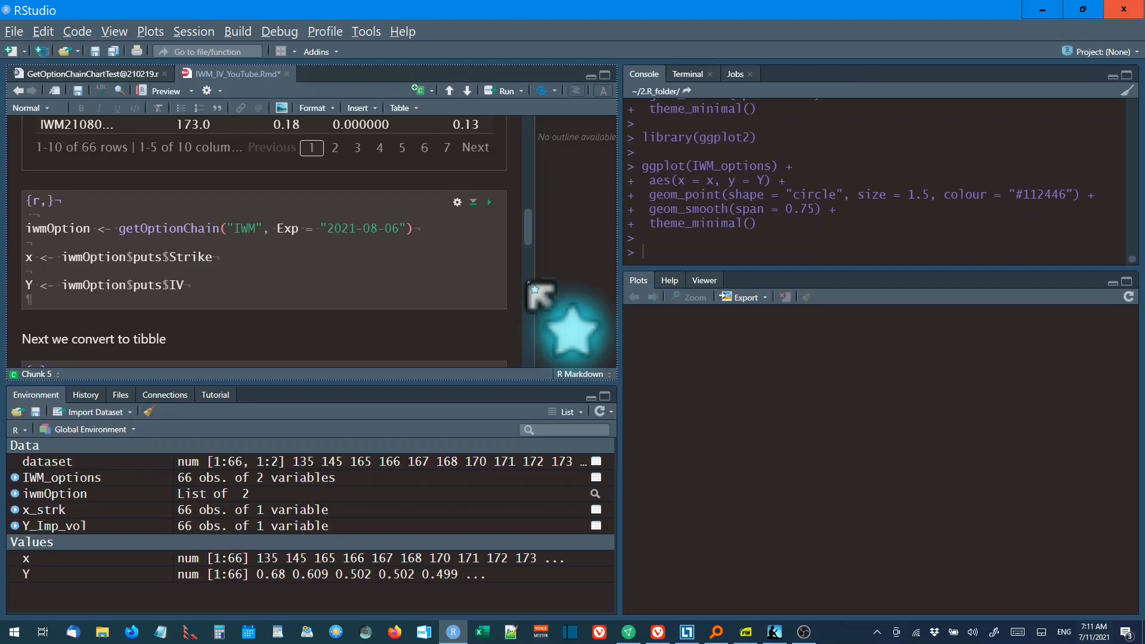
{"action": "mouse_move", "coordinate": [537, 293]}
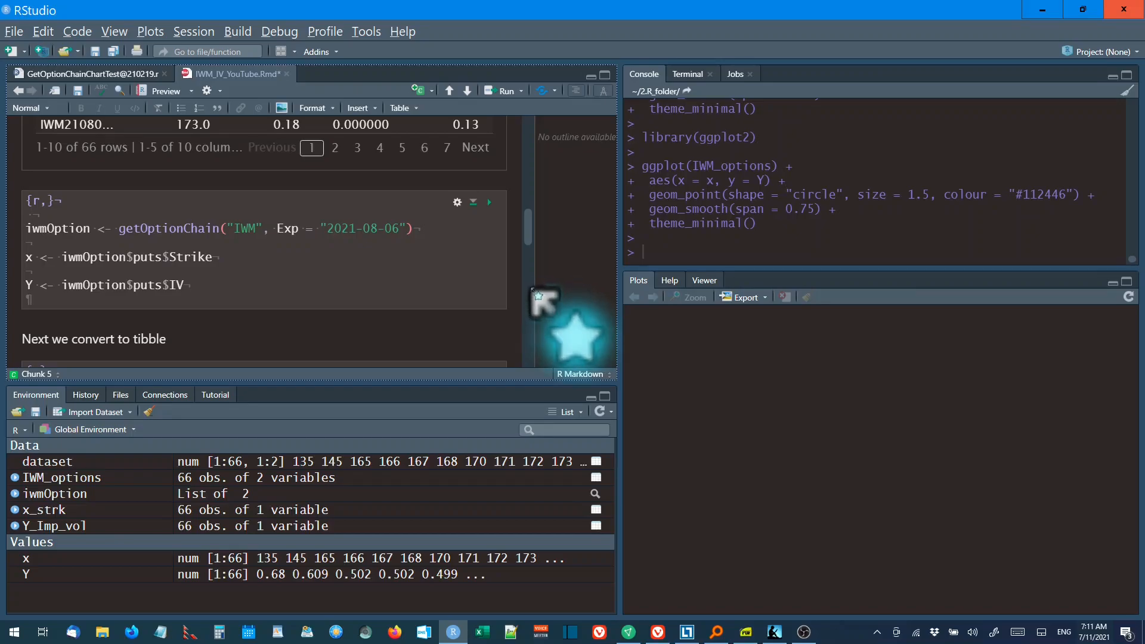
{"action": "scroll", "scroll_direction": "down", "scroll_amount": 3}
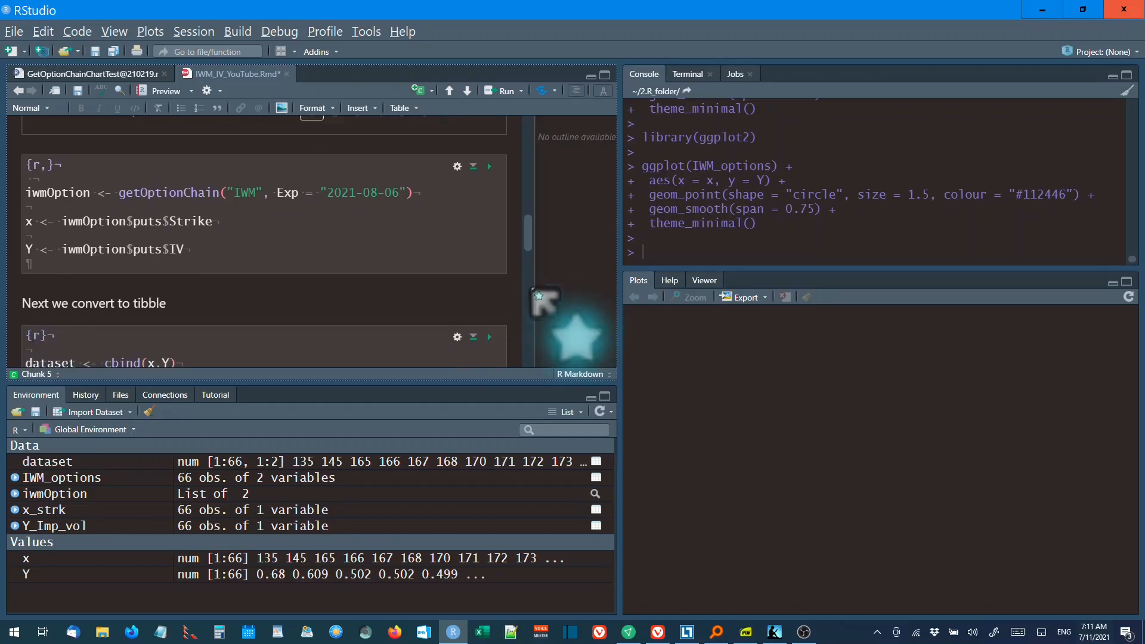
{"action": "scroll", "scroll_direction": "down", "scroll_amount": 3}
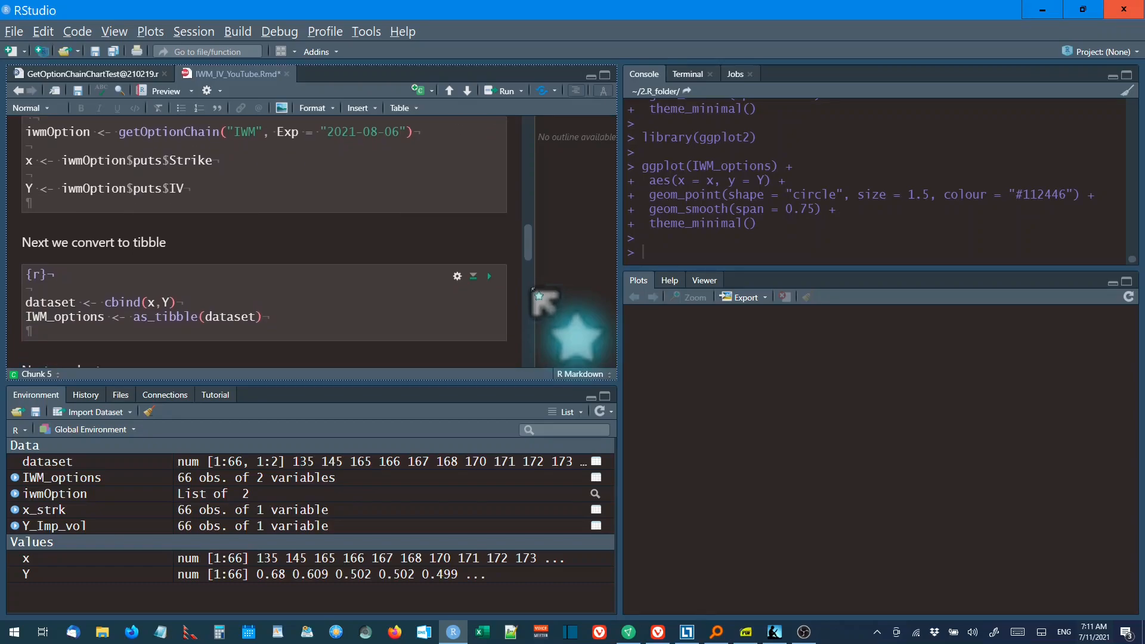
{"action": "left_click", "coordinate": [596, 477]}
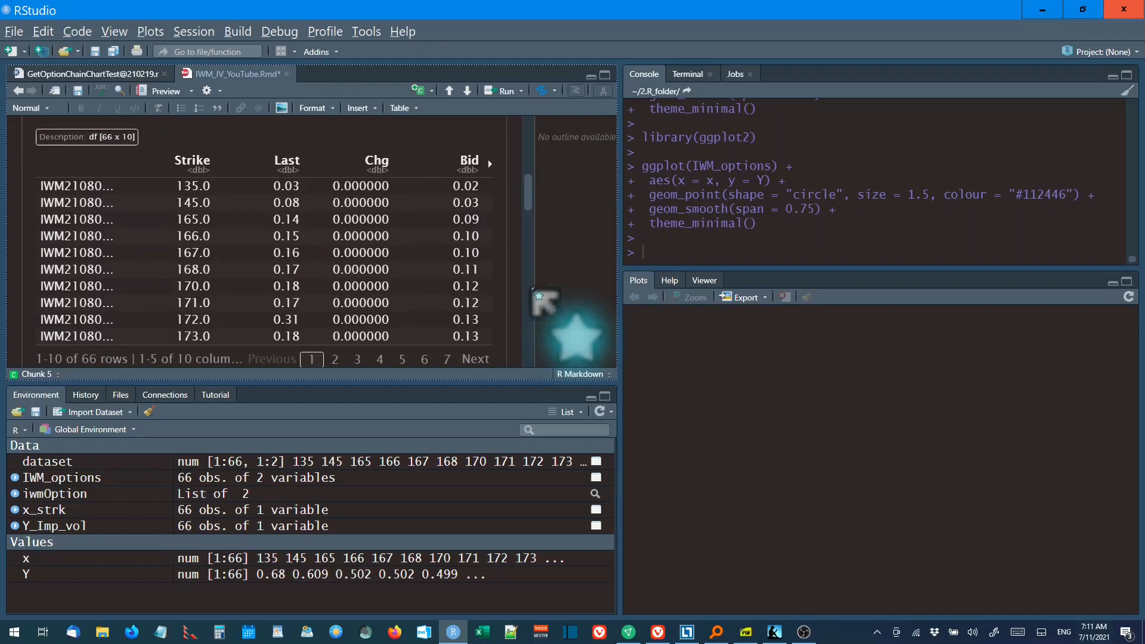
{"action": "scroll", "scroll_direction": "up", "scroll_amount": 3}
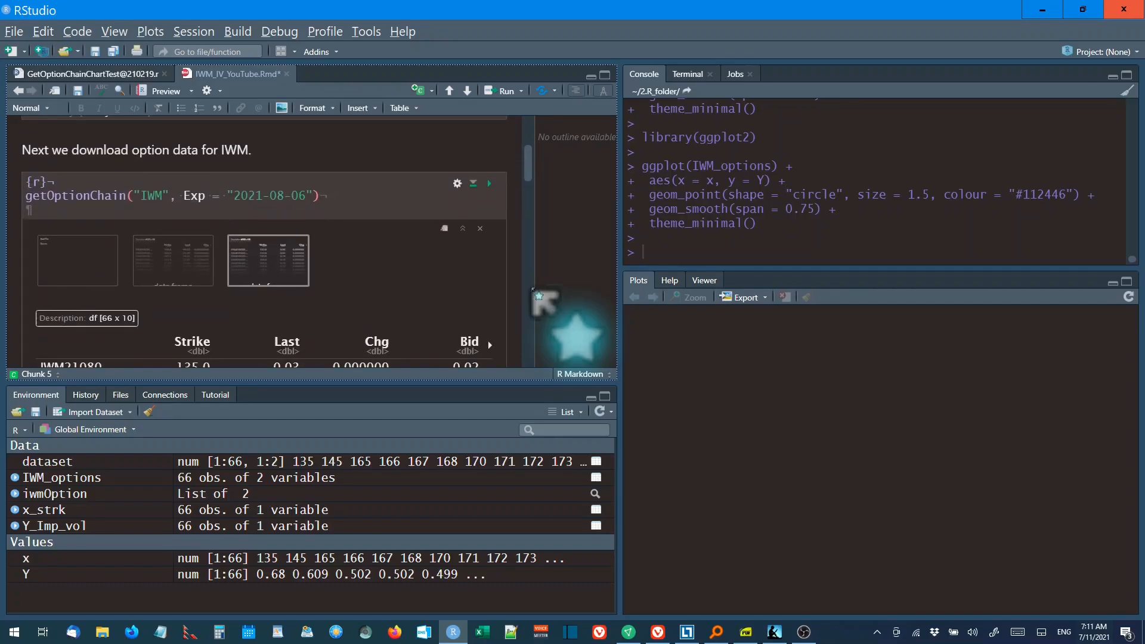